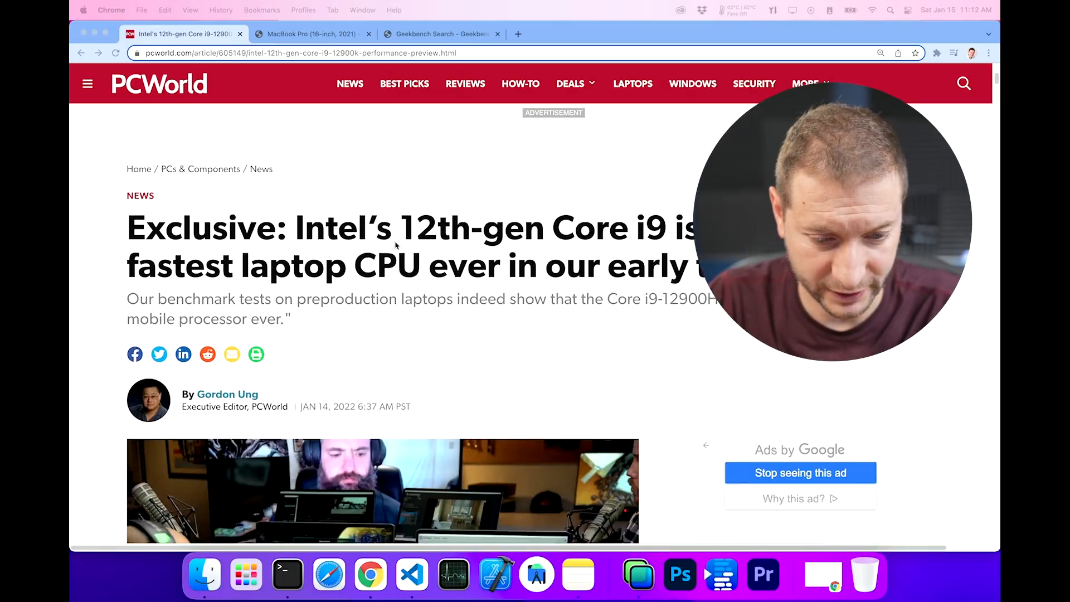
# Scroll the PCWorld Intel 12th-gen article down to the GeekBench 5 Multi-core chart with Ryzen 9 at 8,542
pyautogui.scroll(-3)
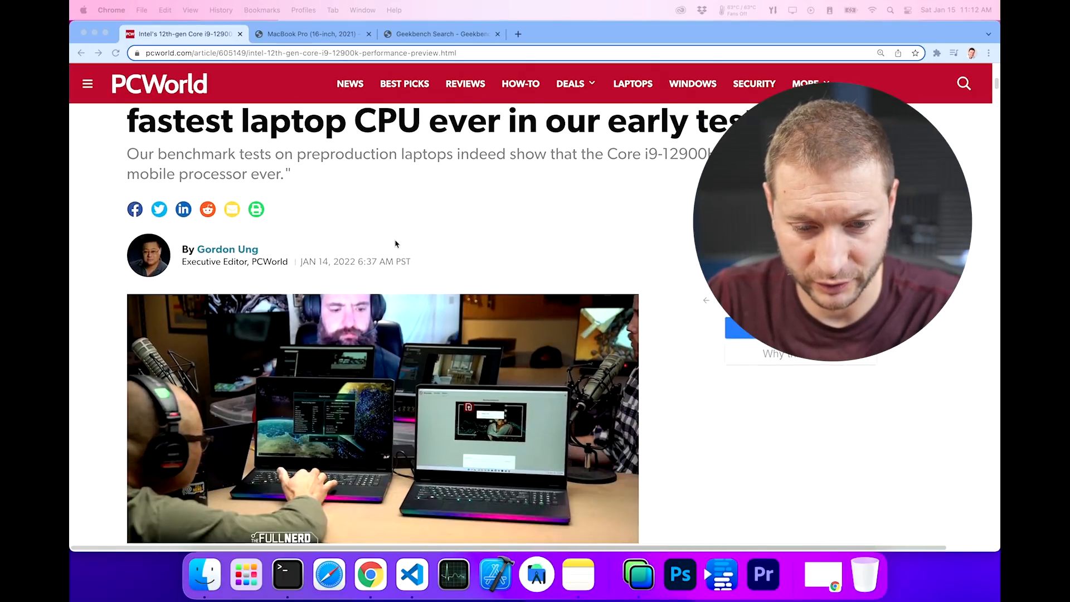
pyautogui.scroll(-3)
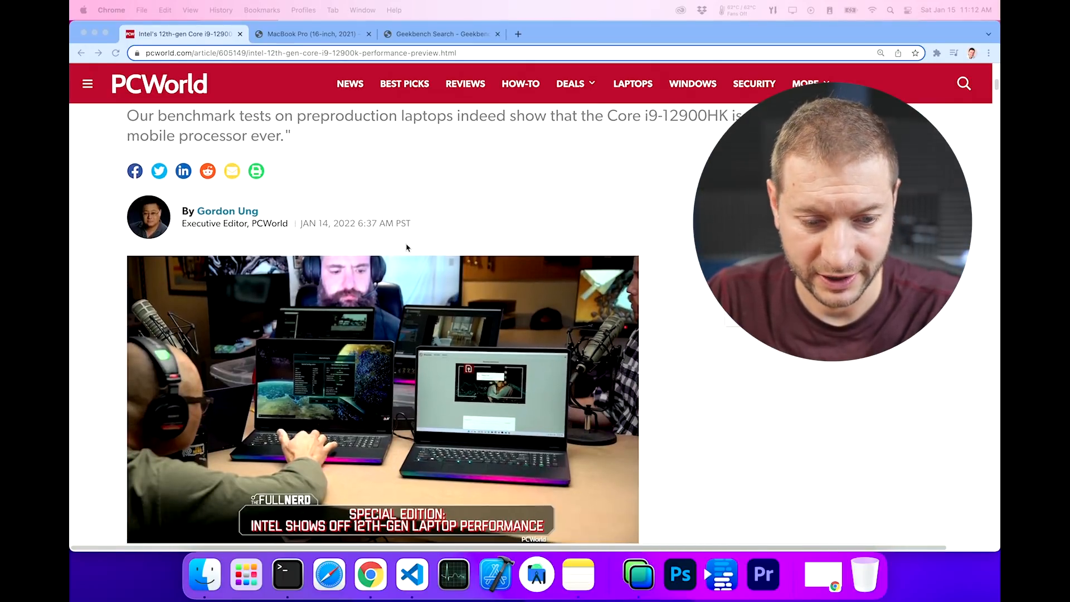
pyautogui.scroll(-3)
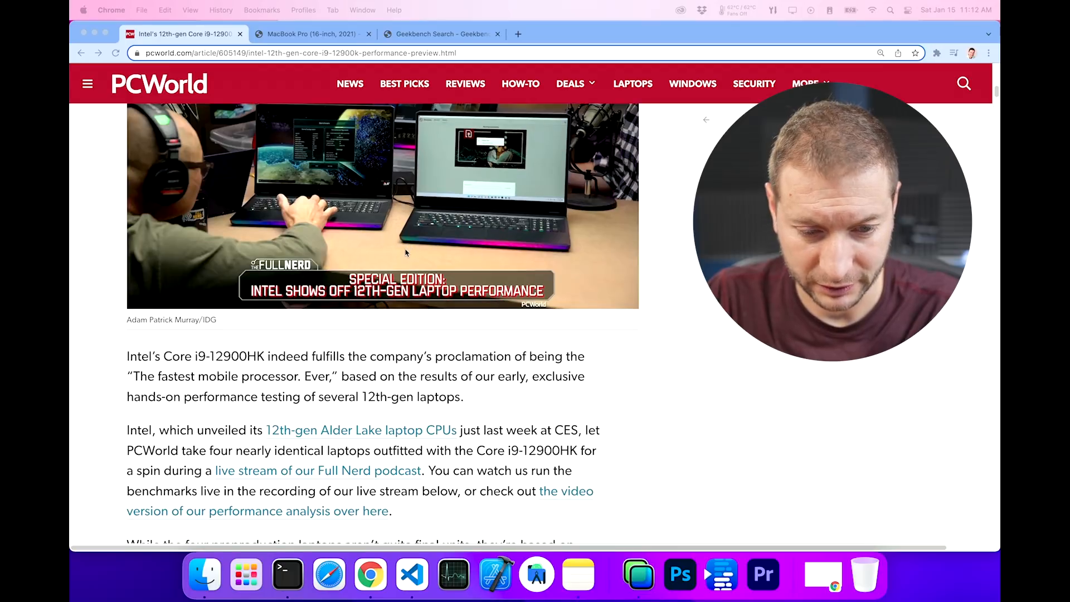
pyautogui.scroll(-3)
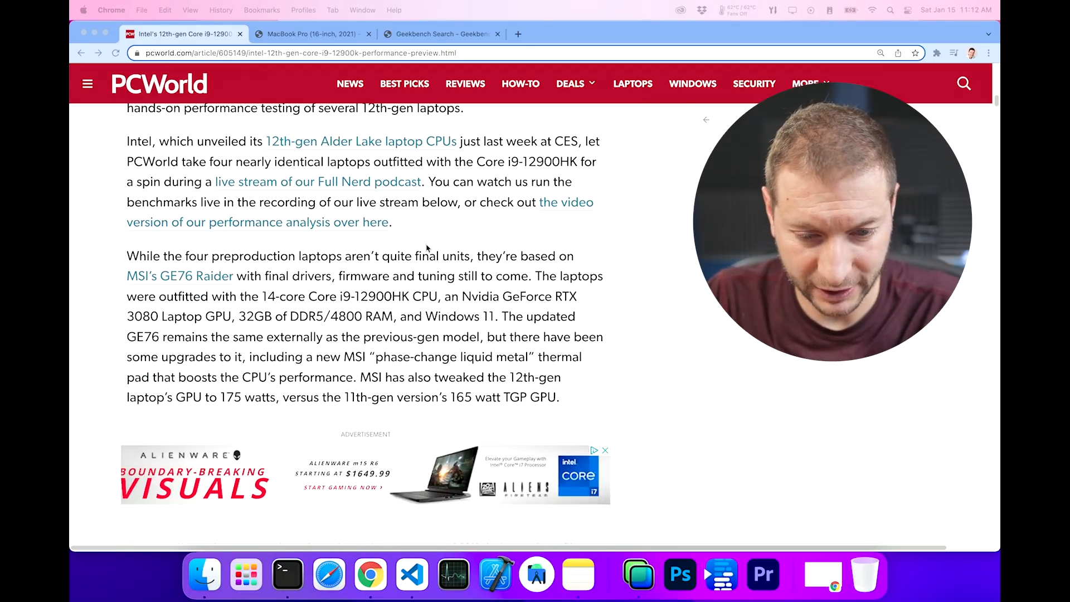
pyautogui.scroll(-3)
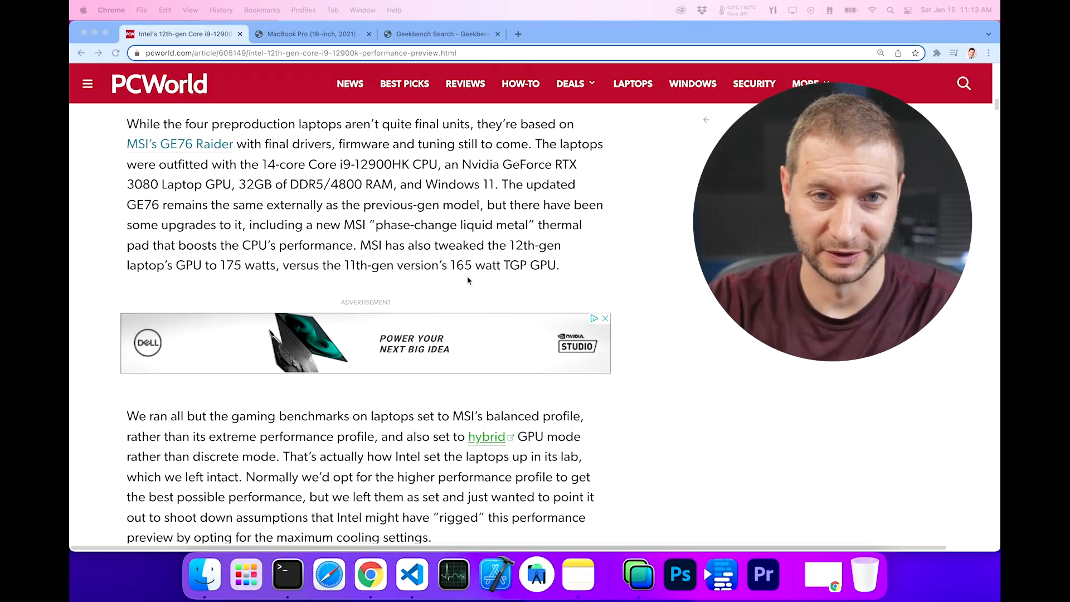
pyautogui.scroll(-3)
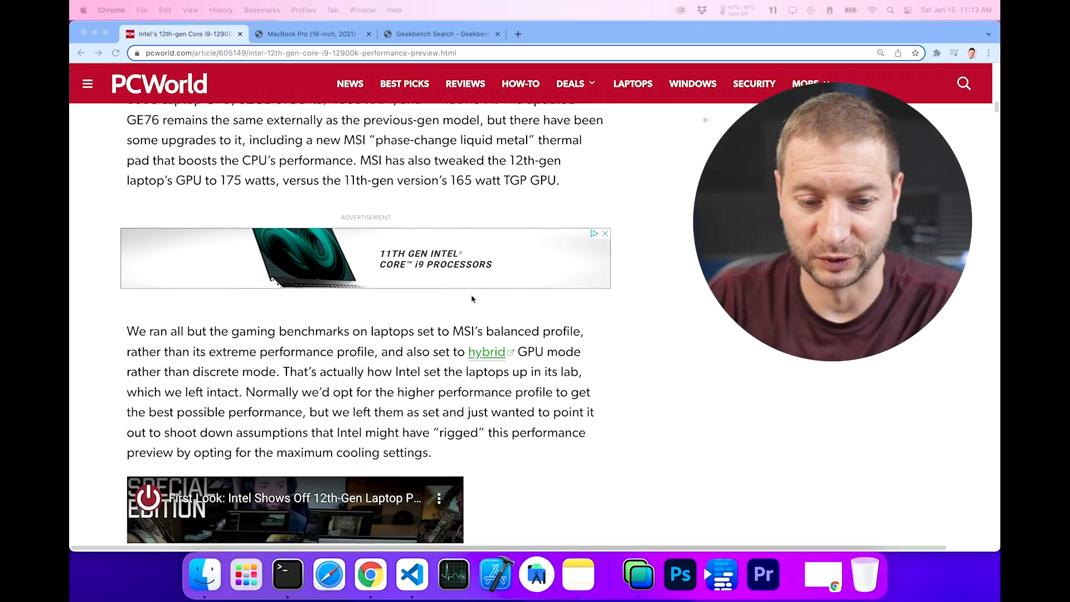
pyautogui.scroll(-3)
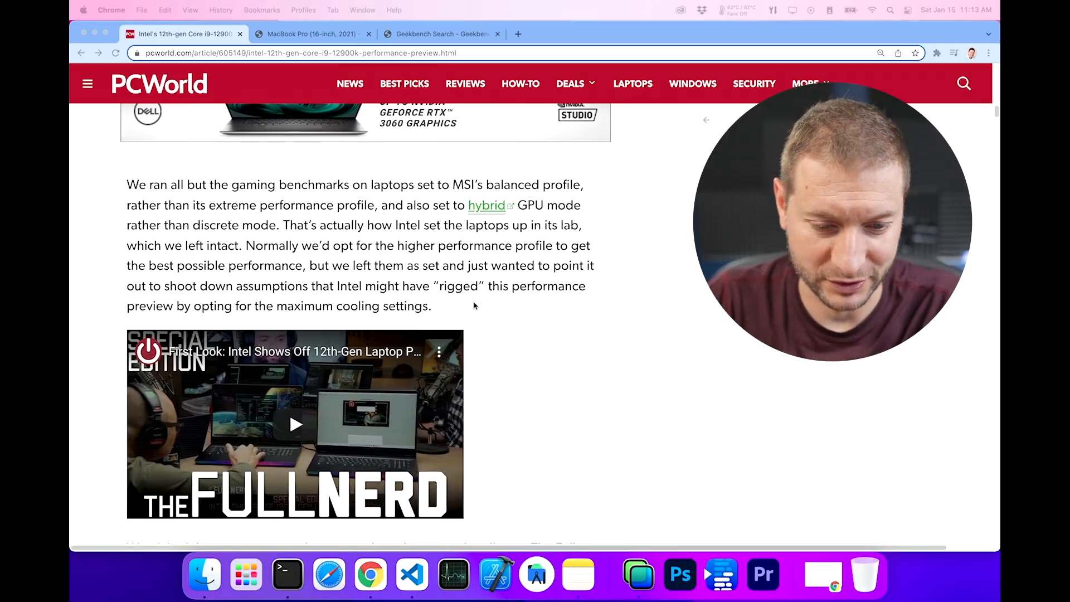
pyautogui.scroll(-3)
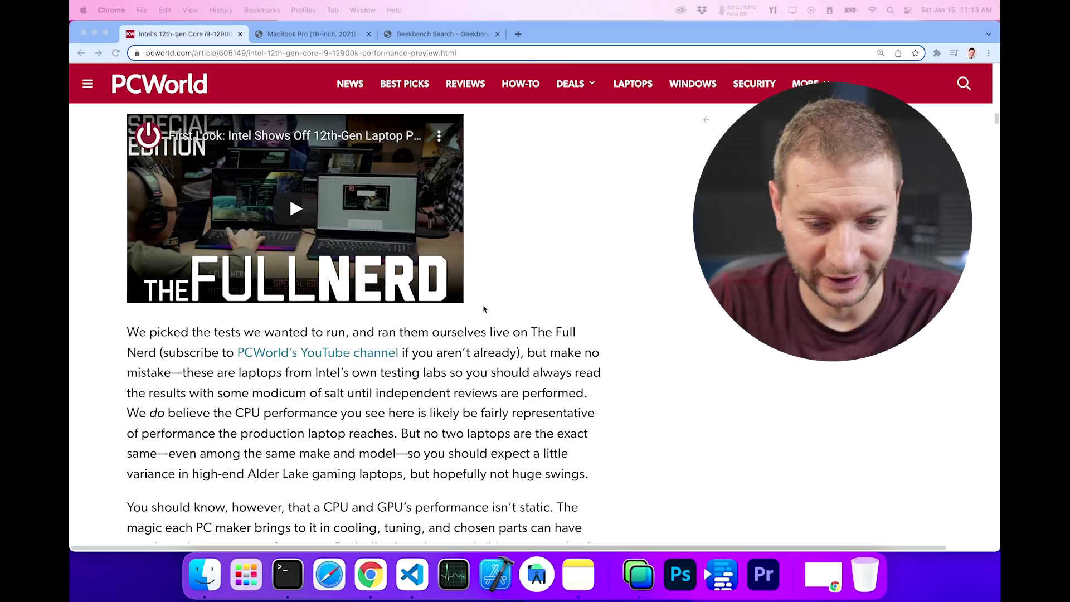
pyautogui.scroll(-3)
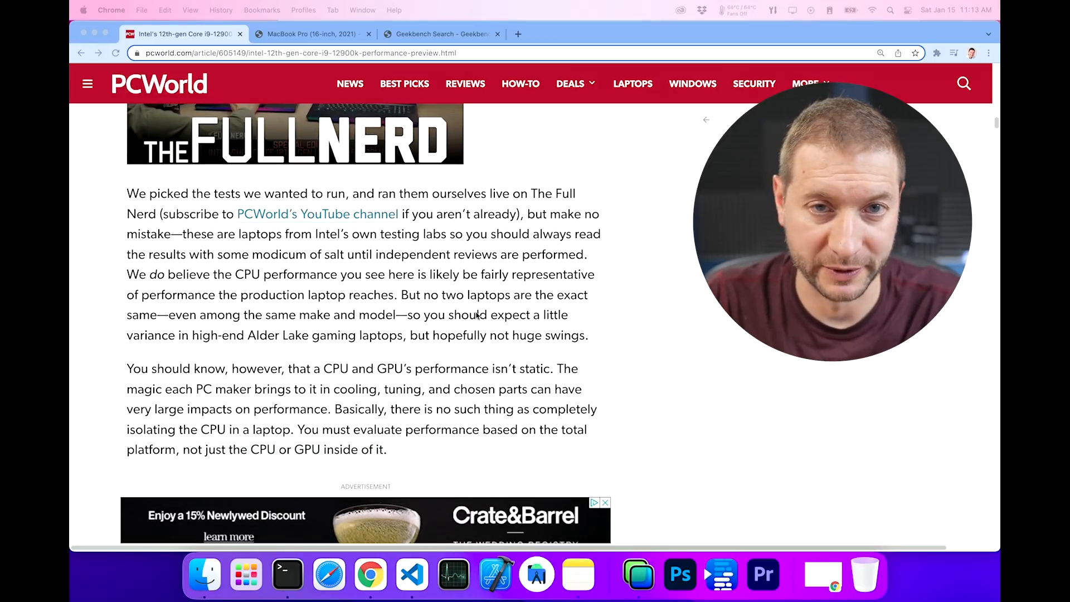
pyautogui.scroll(-3)
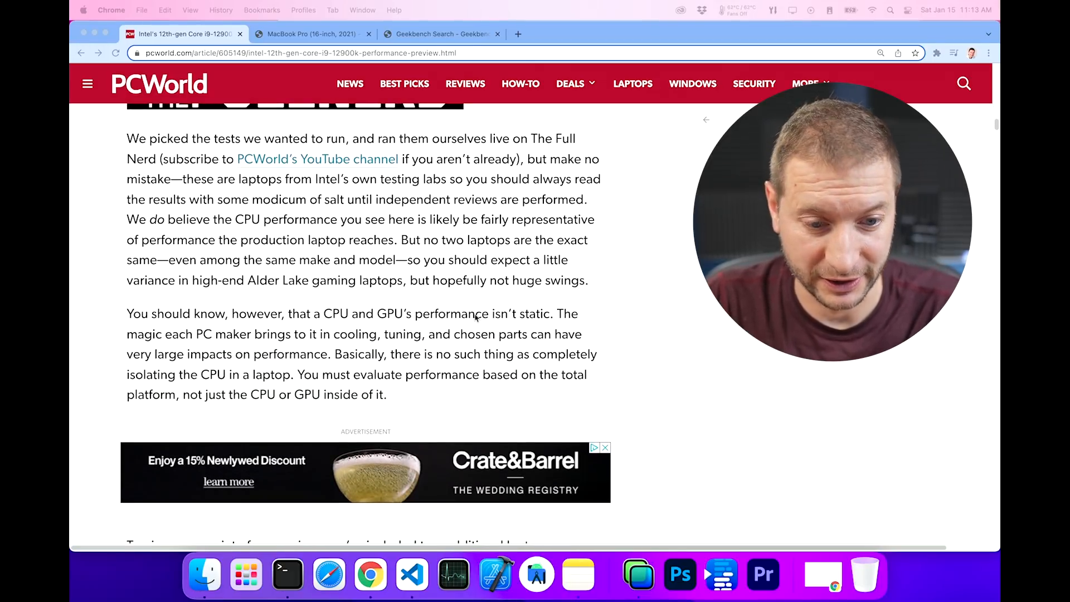
pyautogui.scroll(-3)
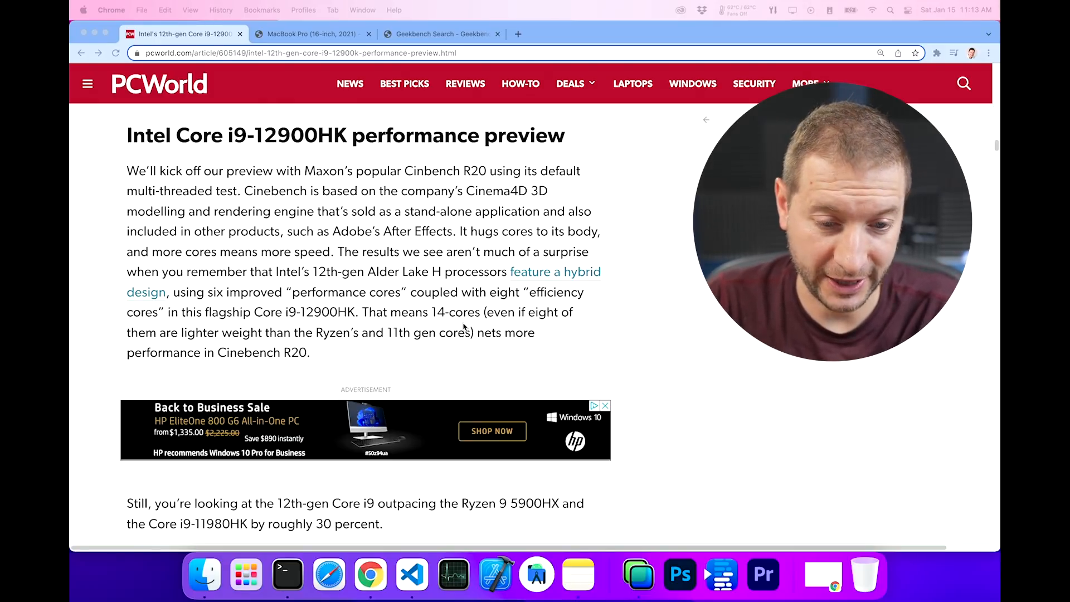
pyautogui.scroll(-3)
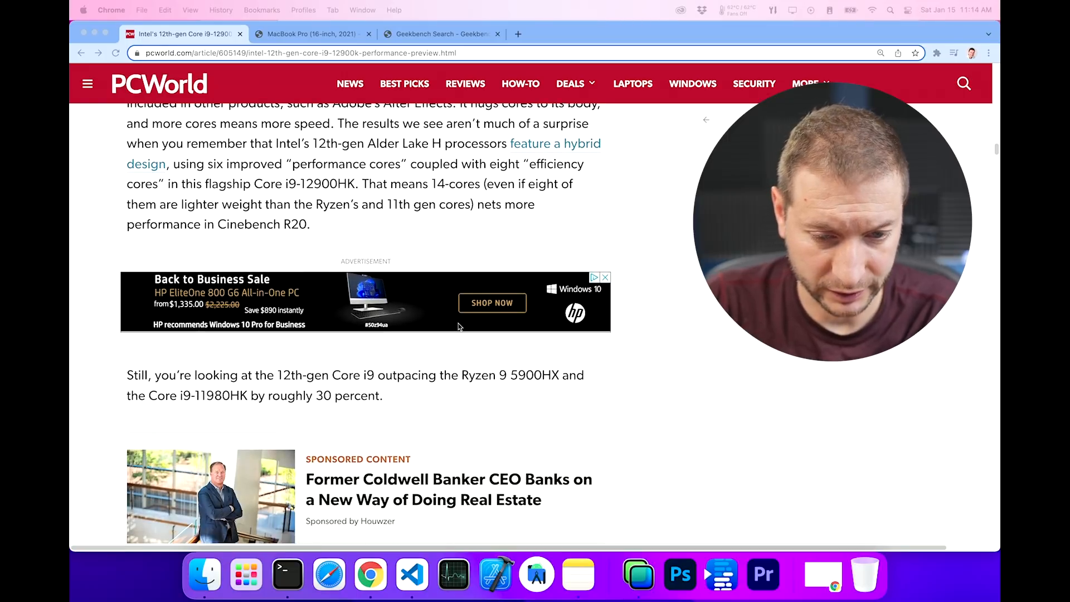
pyautogui.scroll(-3)
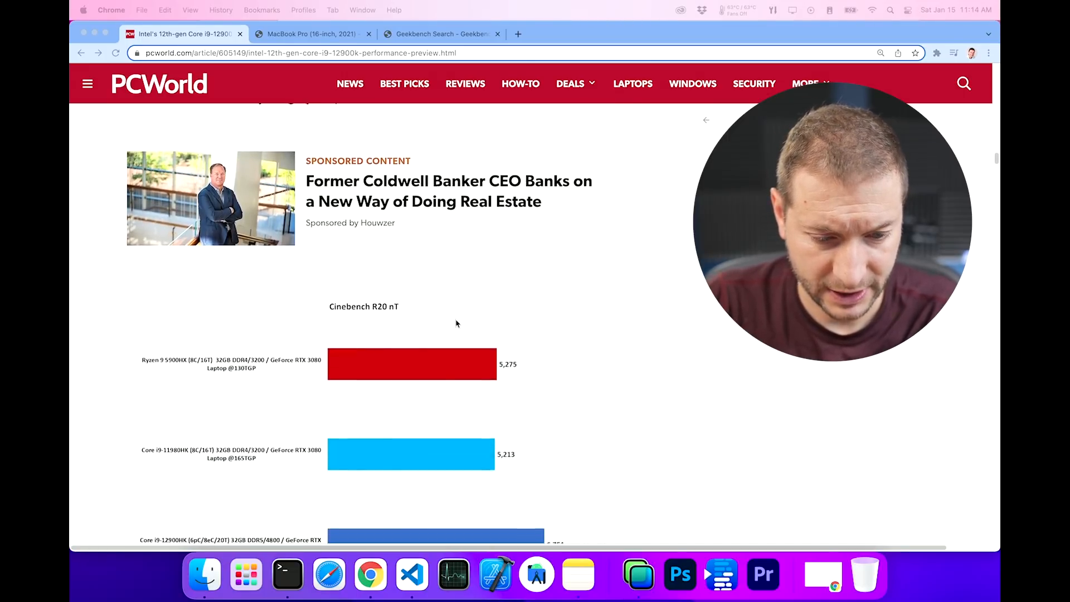
pyautogui.scroll(-3)
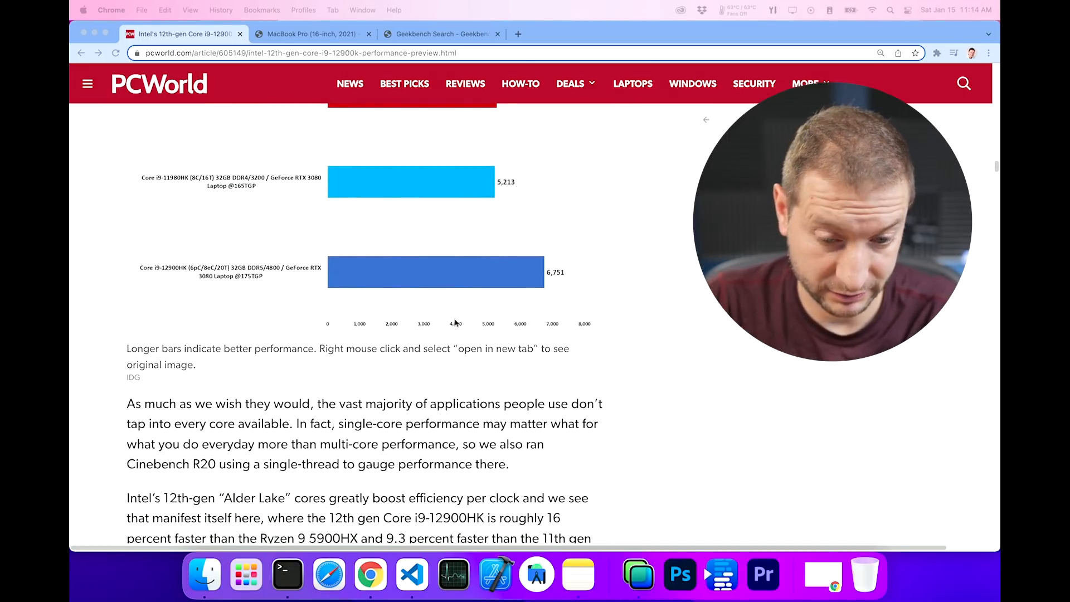
pyautogui.scroll(-3)
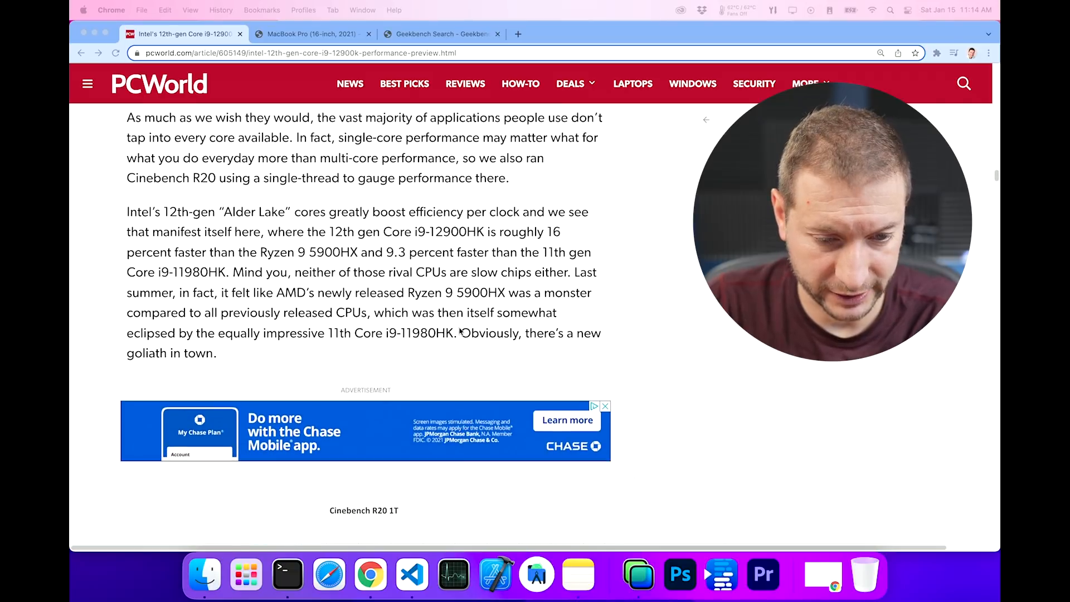
pyautogui.scroll(-3)
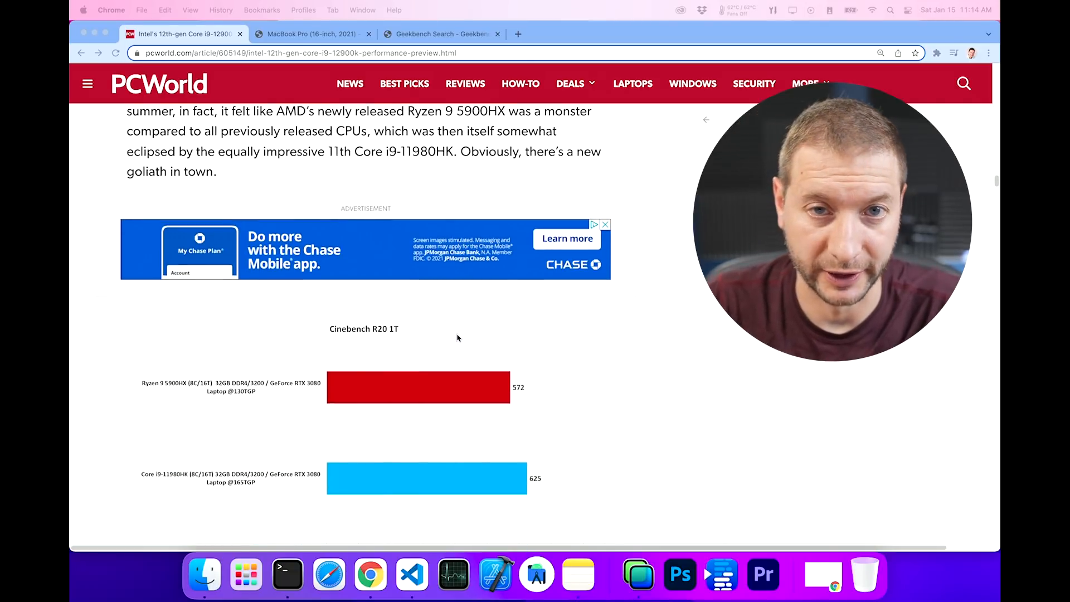
pyautogui.scroll(-3)
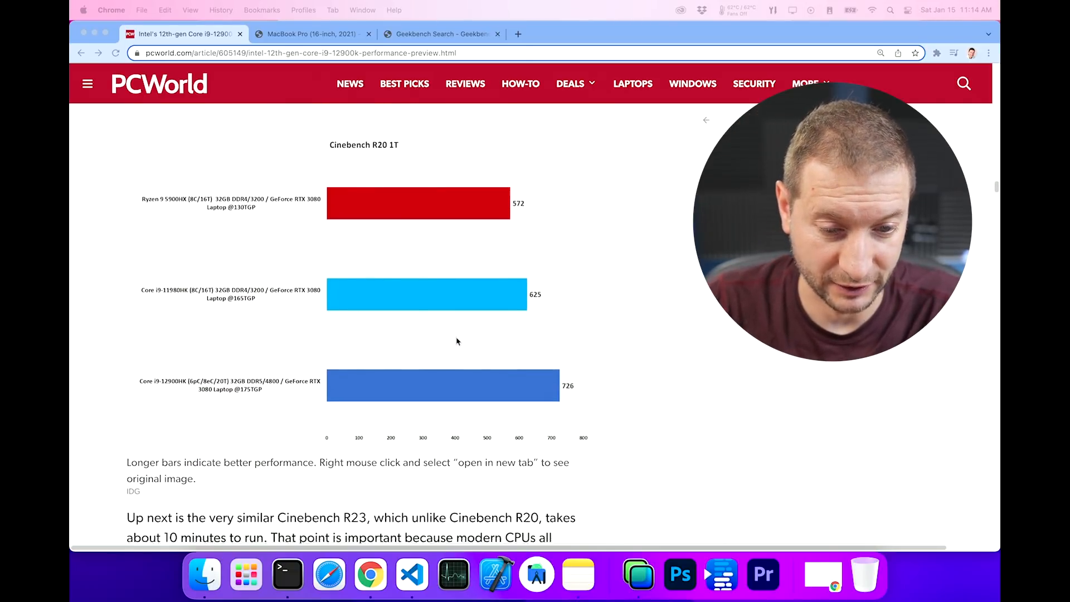
pyautogui.scroll(-3)
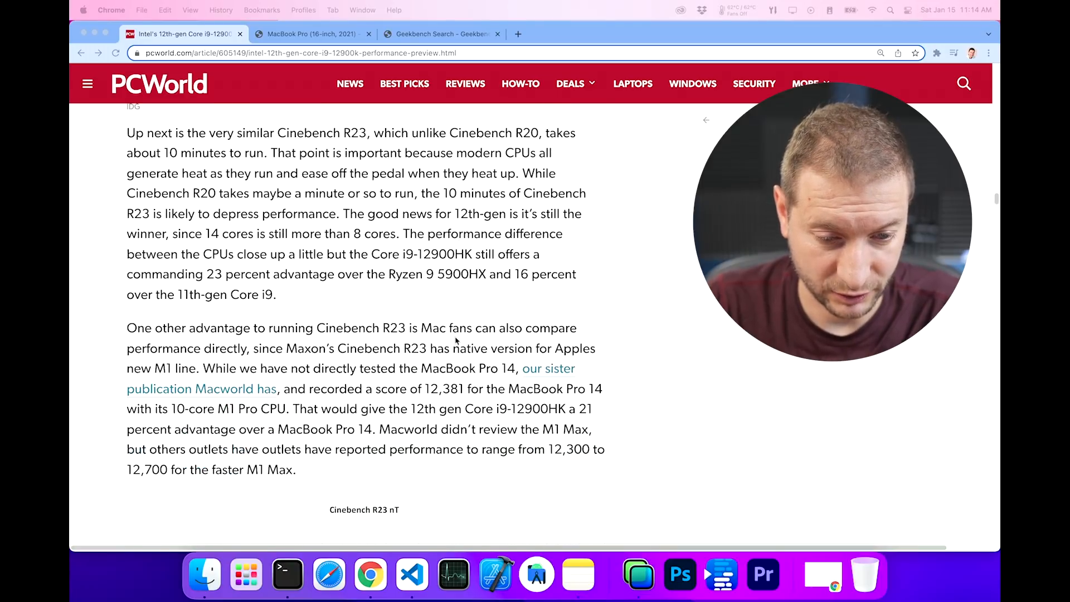
pyautogui.scroll(-3)
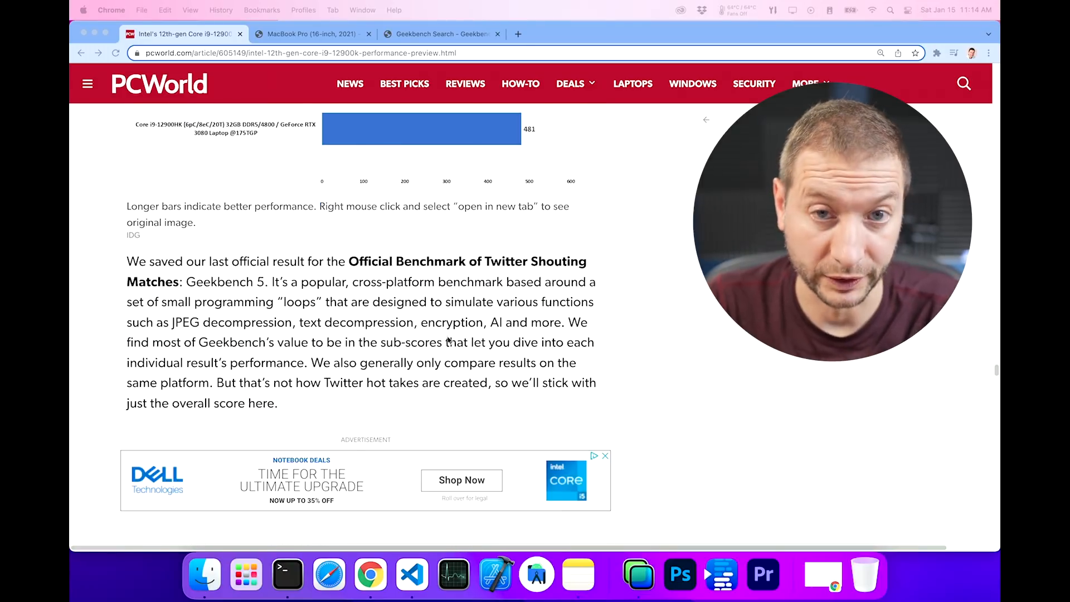
pyautogui.scroll(-3)
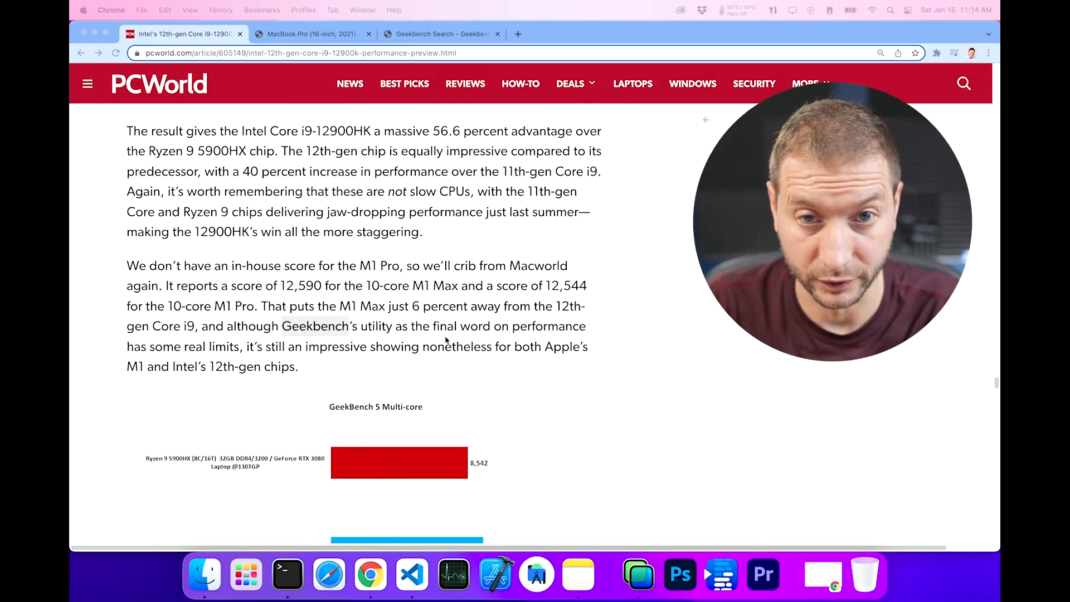
pyautogui.scroll(-3)
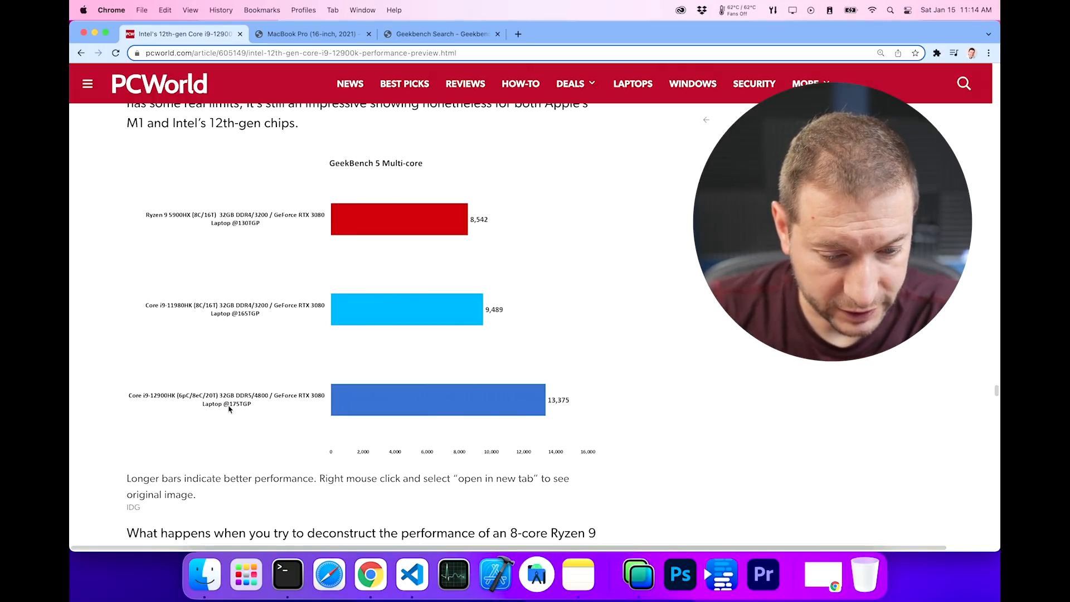
pyautogui.moveTo(249, 413)
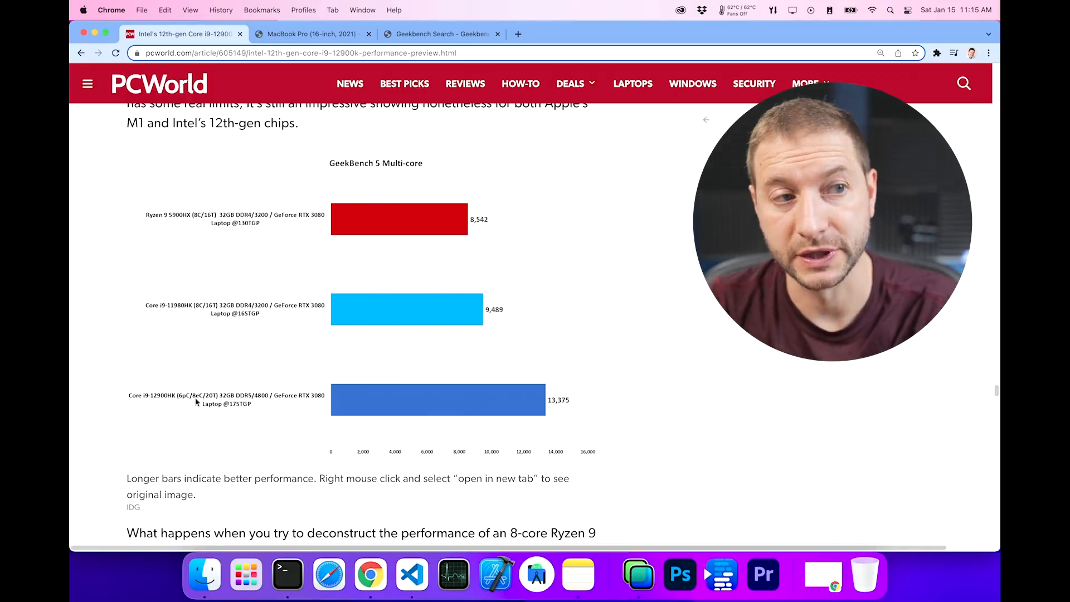
pyautogui.scroll(-3)
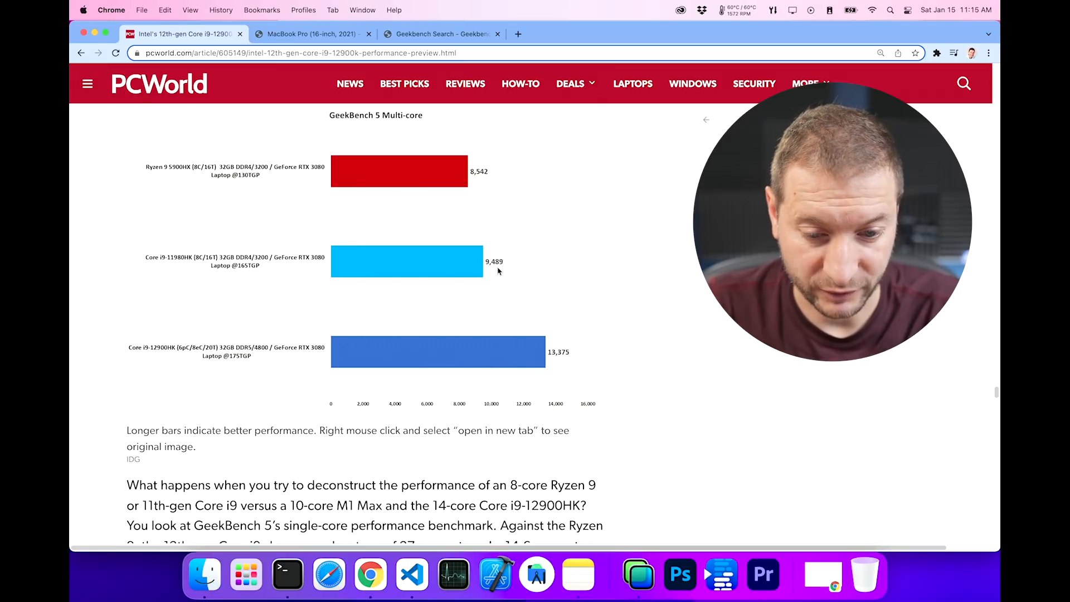
pyautogui.moveTo(182, 272)
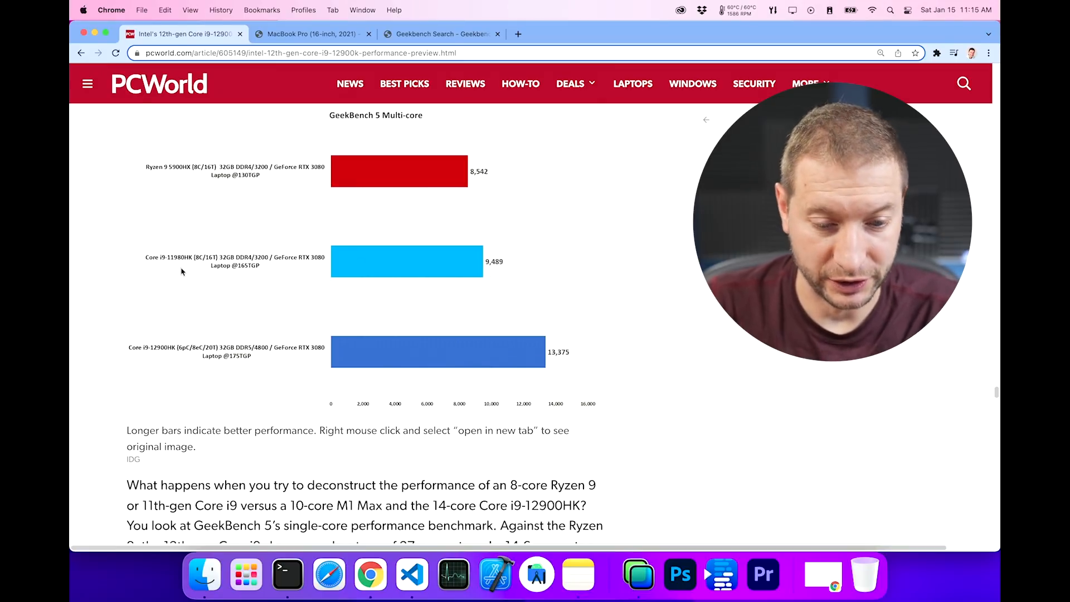
pyautogui.scroll(-3)
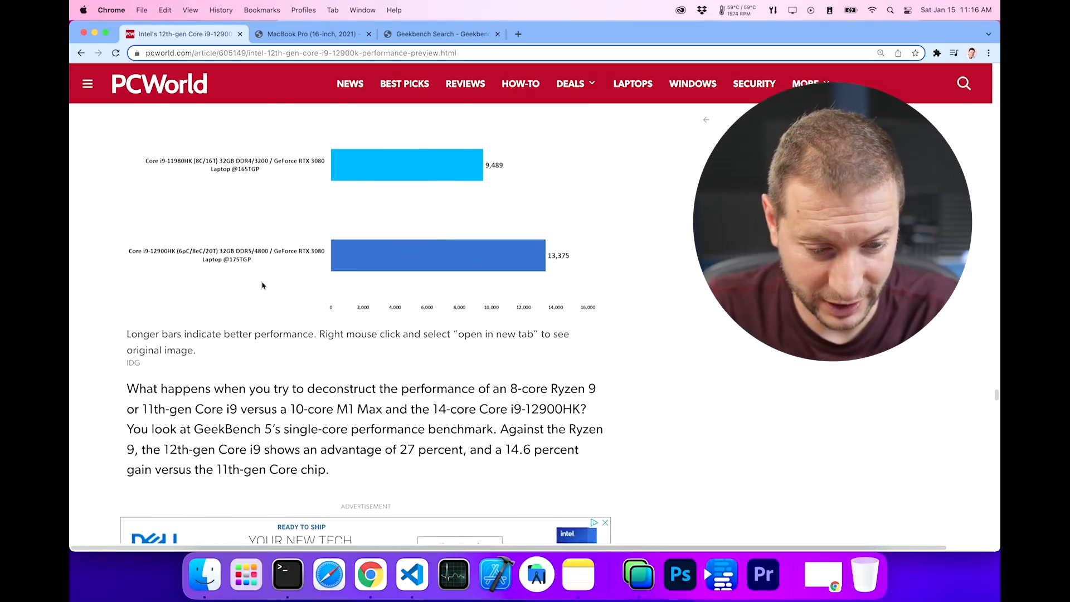
pyautogui.scroll(-3)
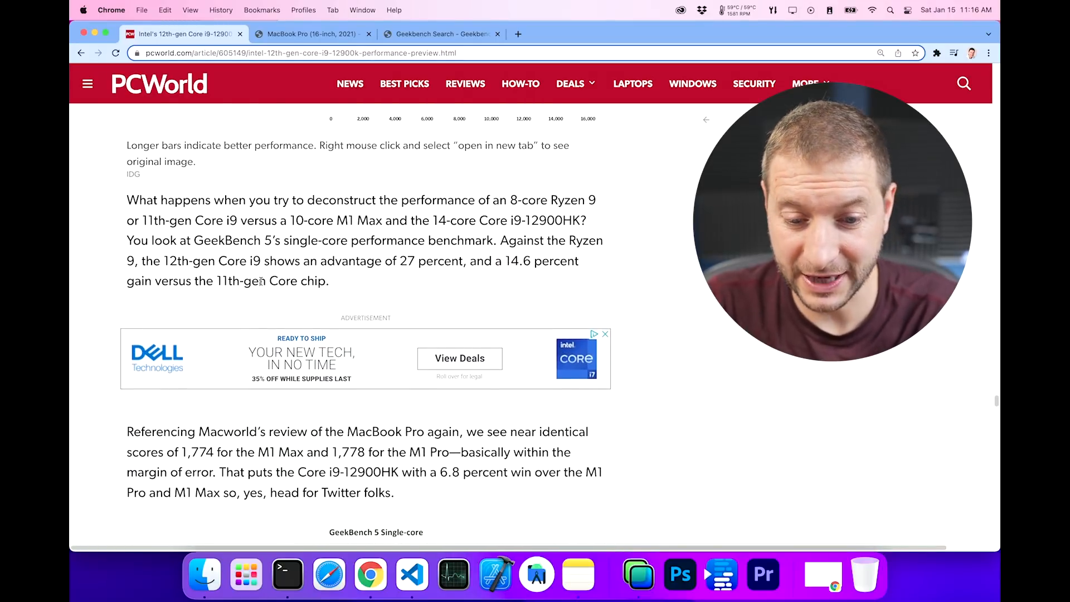
pyautogui.scroll(-3)
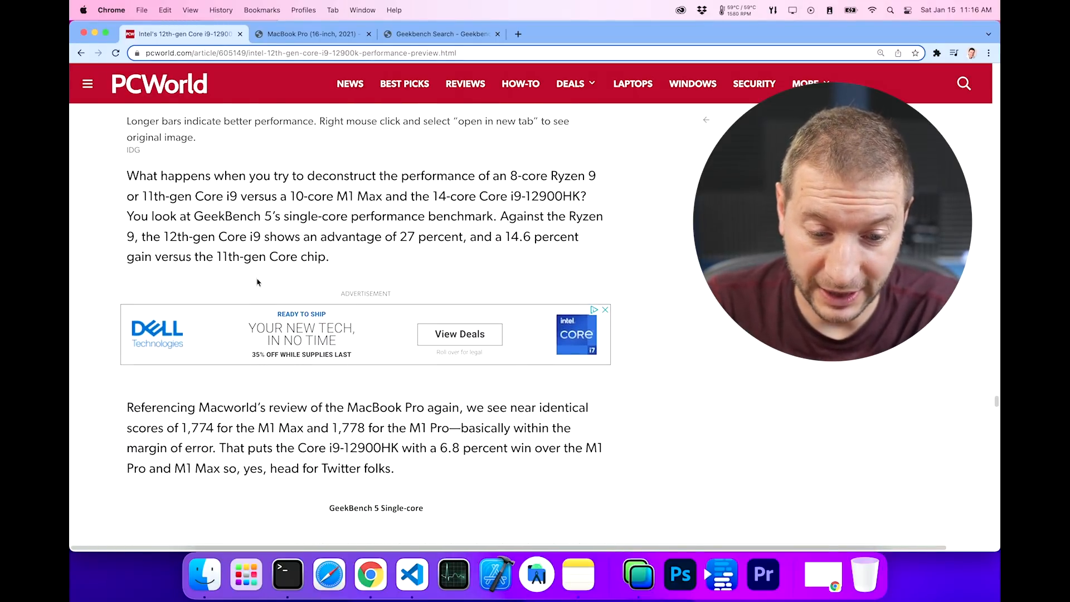
pyautogui.doubleClick(438, 236)
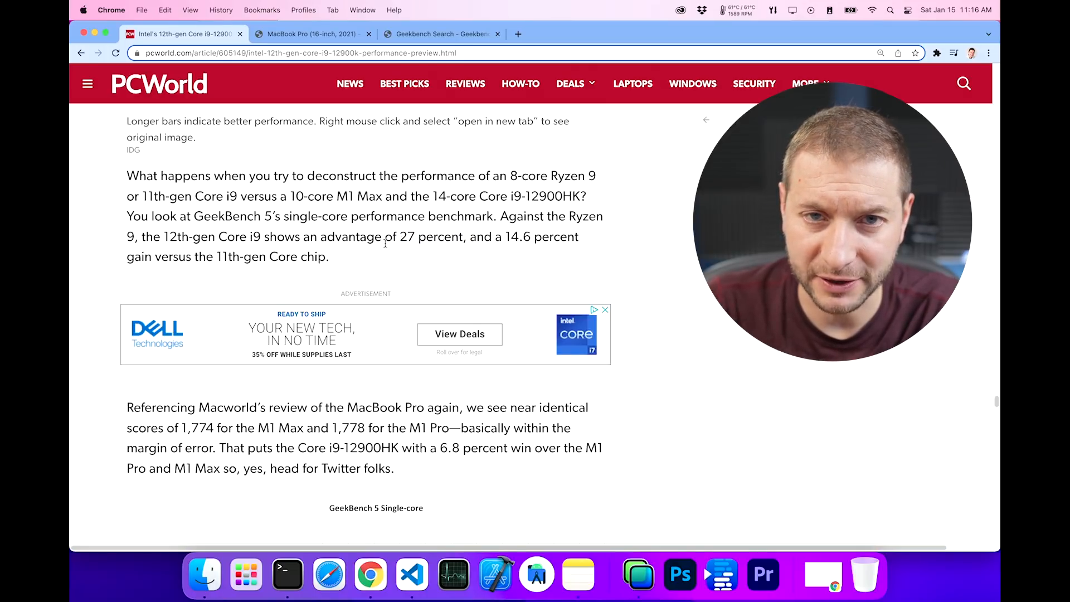
pyautogui.scroll(-3)
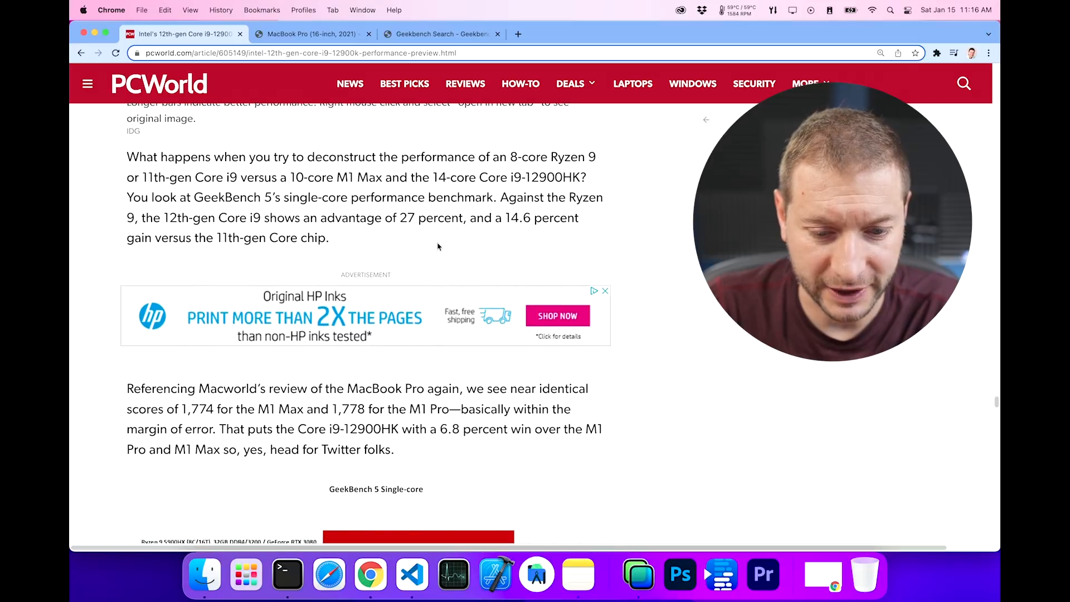
pyautogui.scroll(-3)
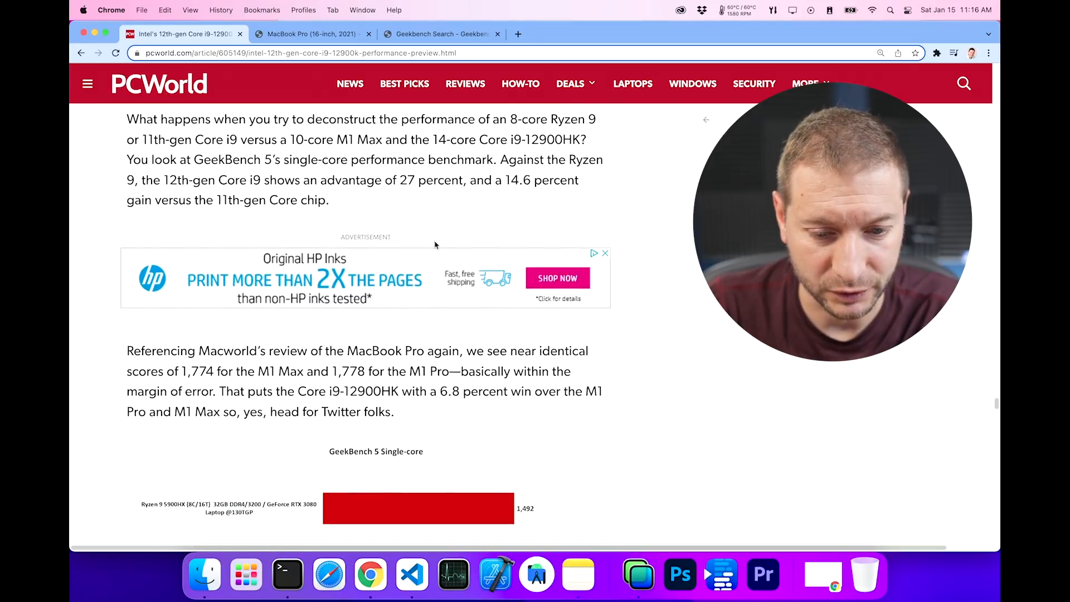
pyautogui.scroll(-3)
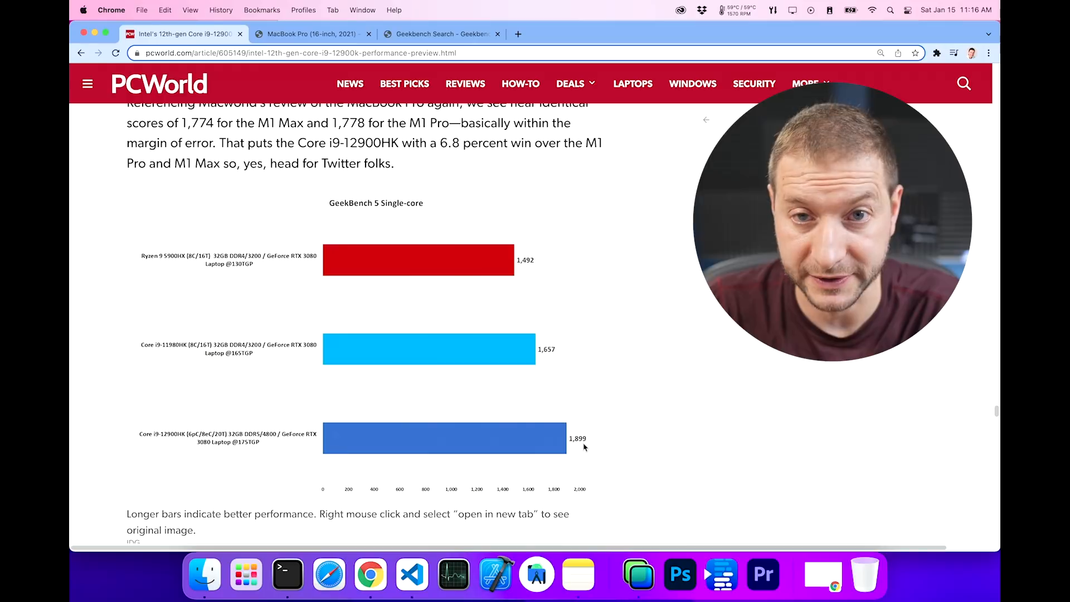
pyautogui.scroll(-3)
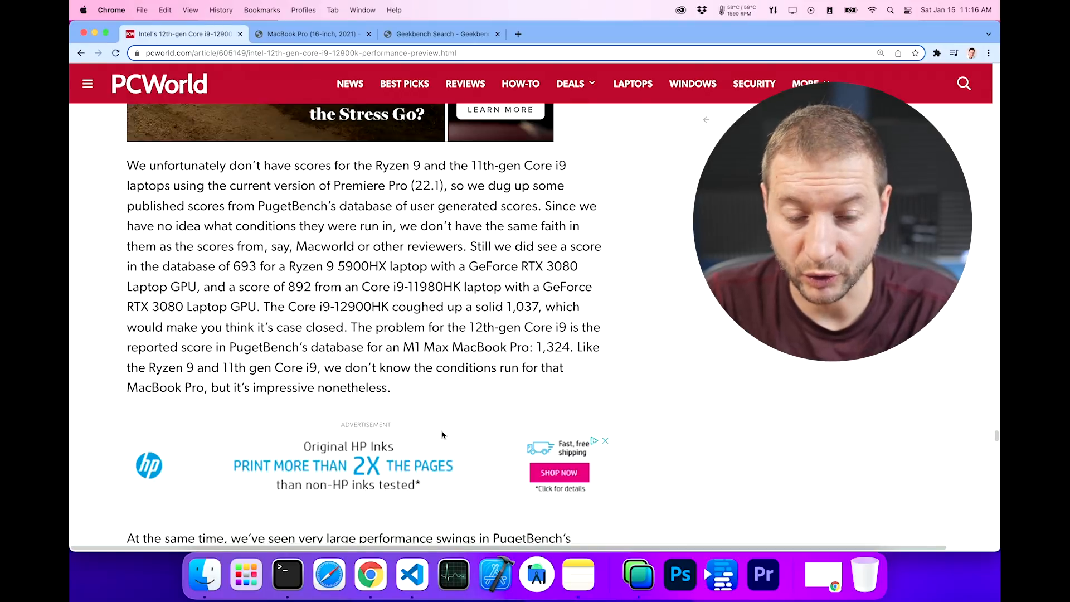
pyautogui.scroll(-3)
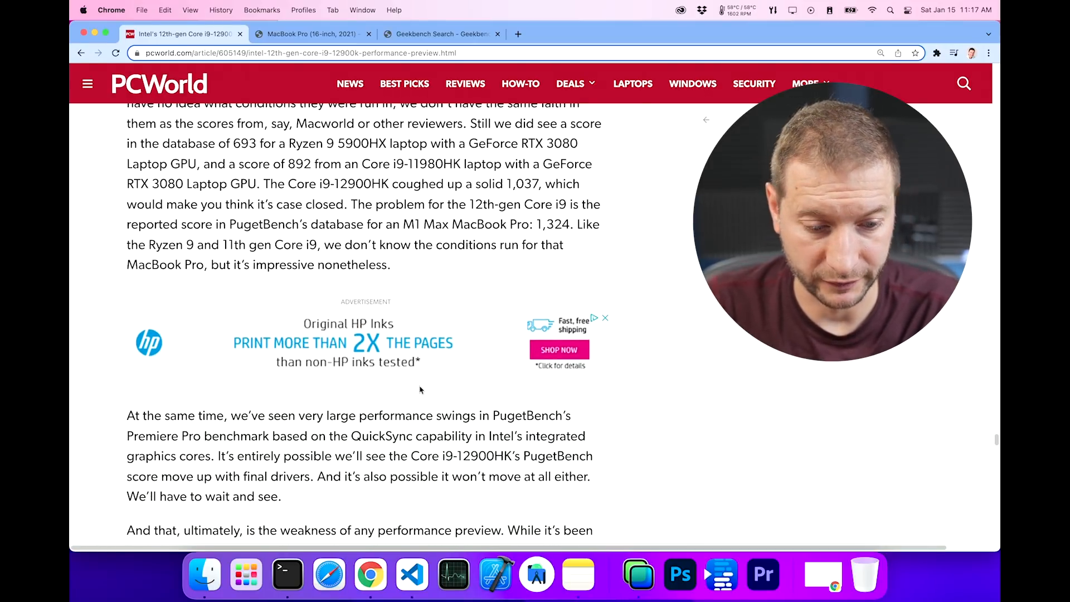
# Review the MacBook Pro (16-inch, 2021) Geekbench result page, briefly checking the PCWorld article
pyautogui.click(310, 33)
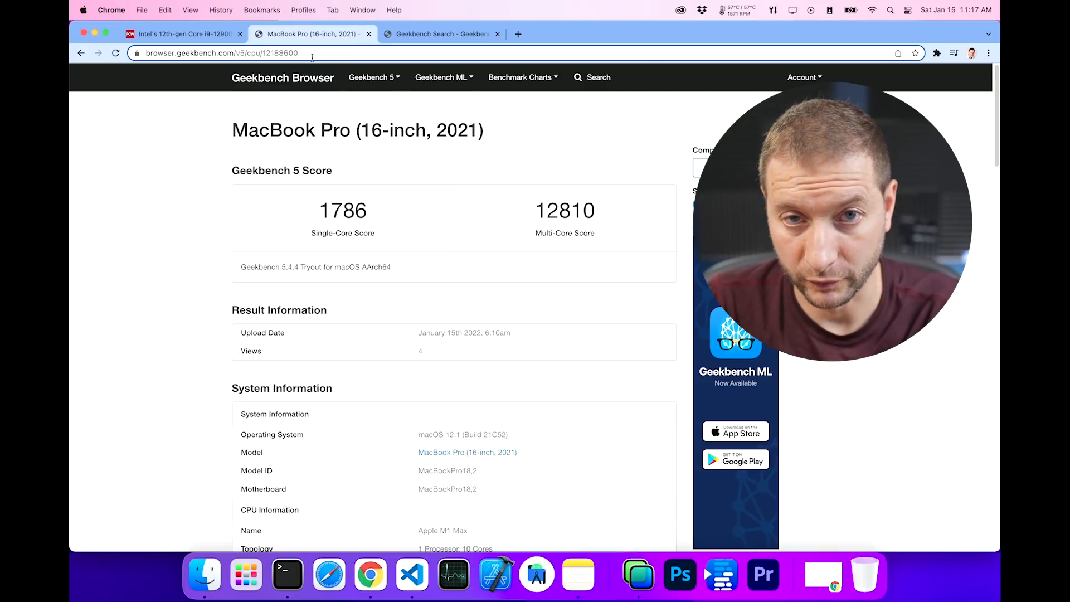
pyautogui.scroll(-3)
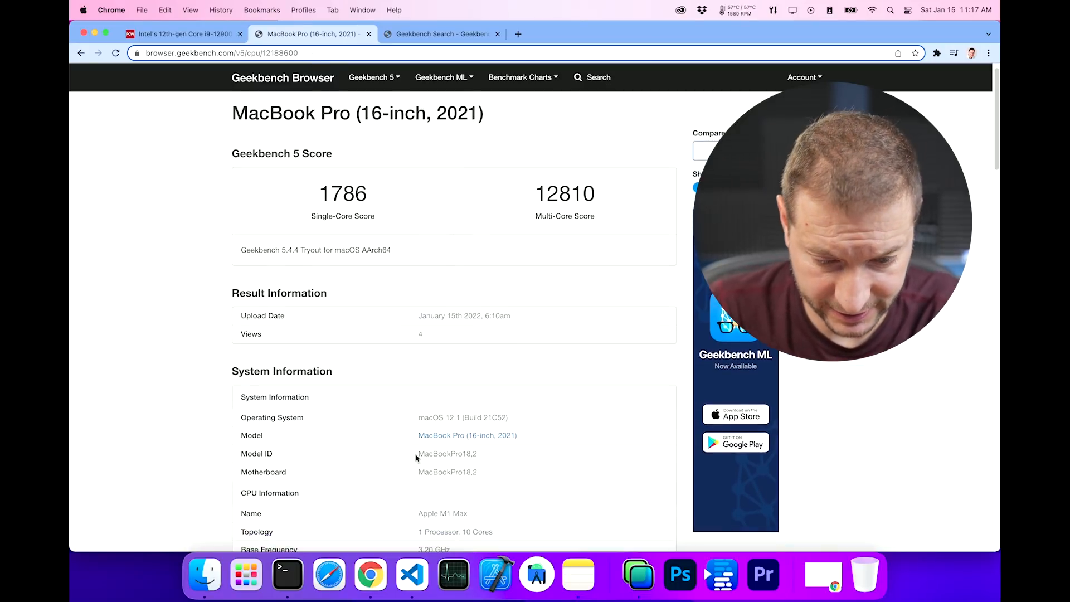
pyautogui.scroll(-3)
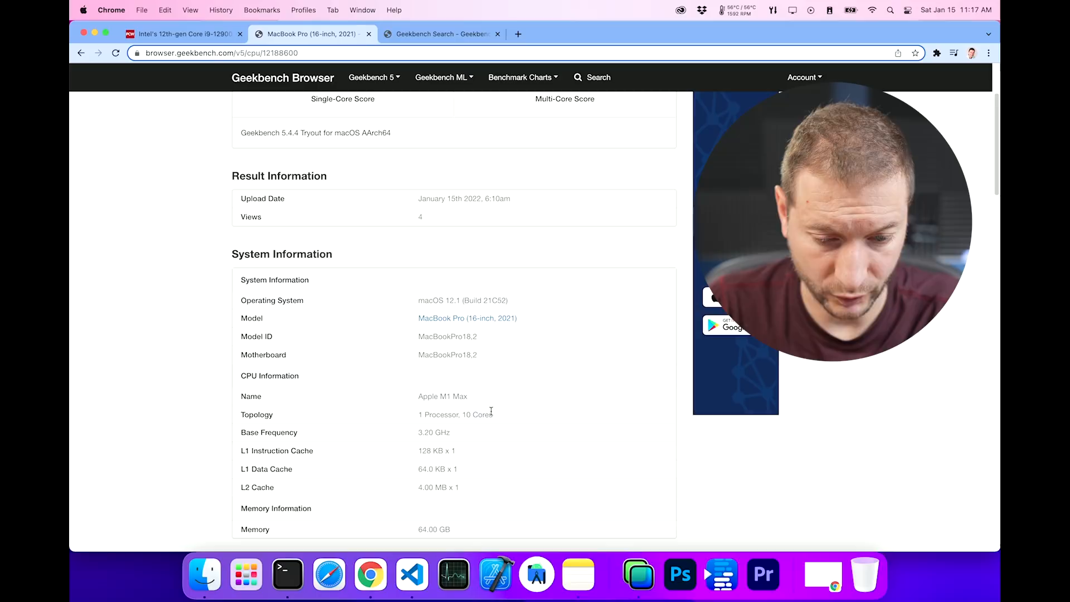
pyautogui.moveTo(512, 421)
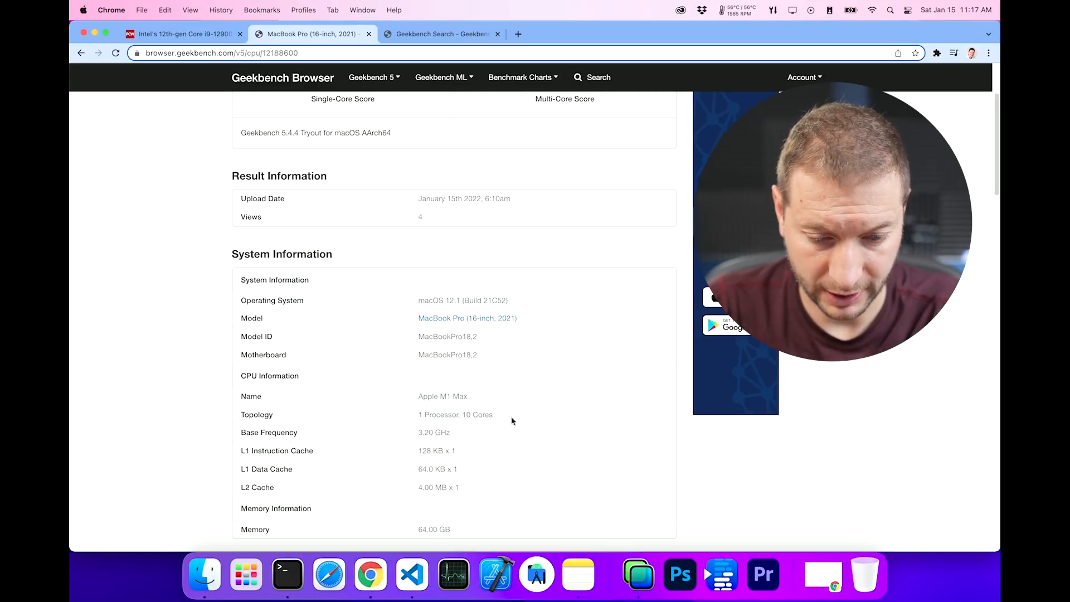
pyautogui.moveTo(495, 419)
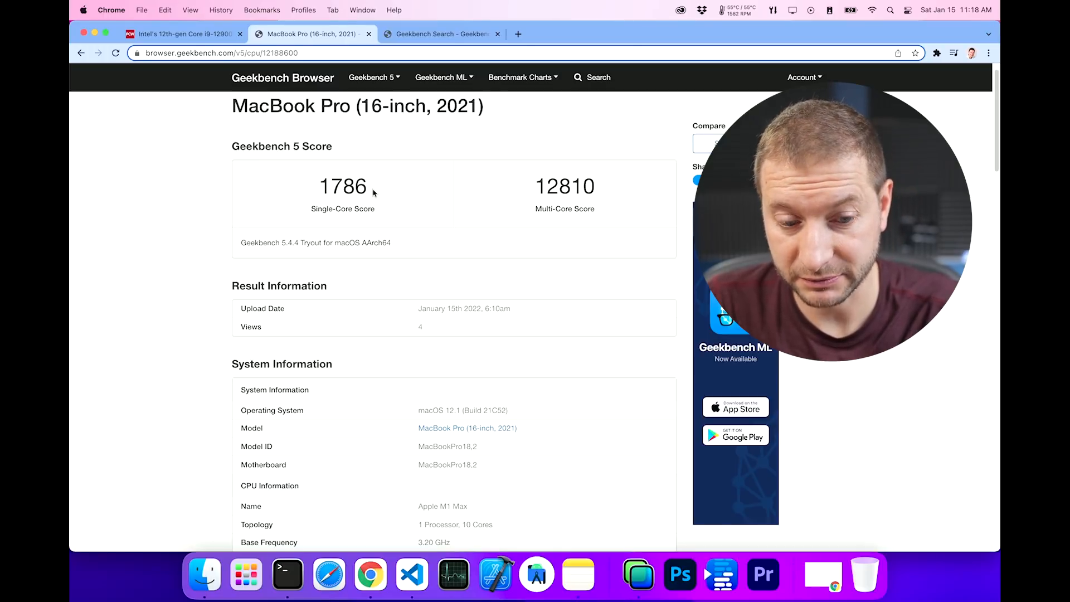
pyautogui.click(184, 34)
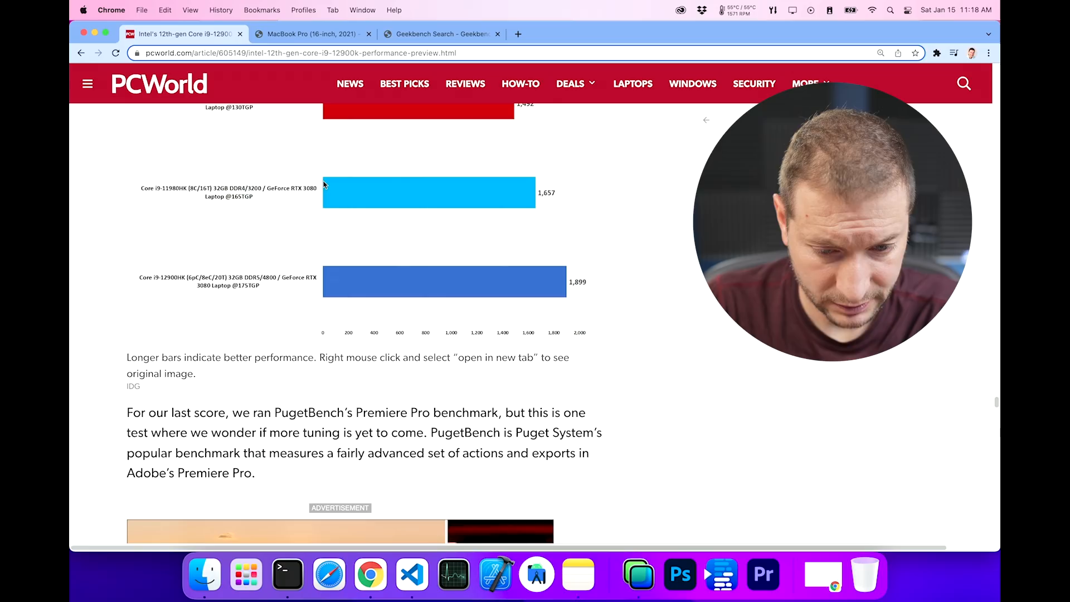
pyautogui.click(309, 33)
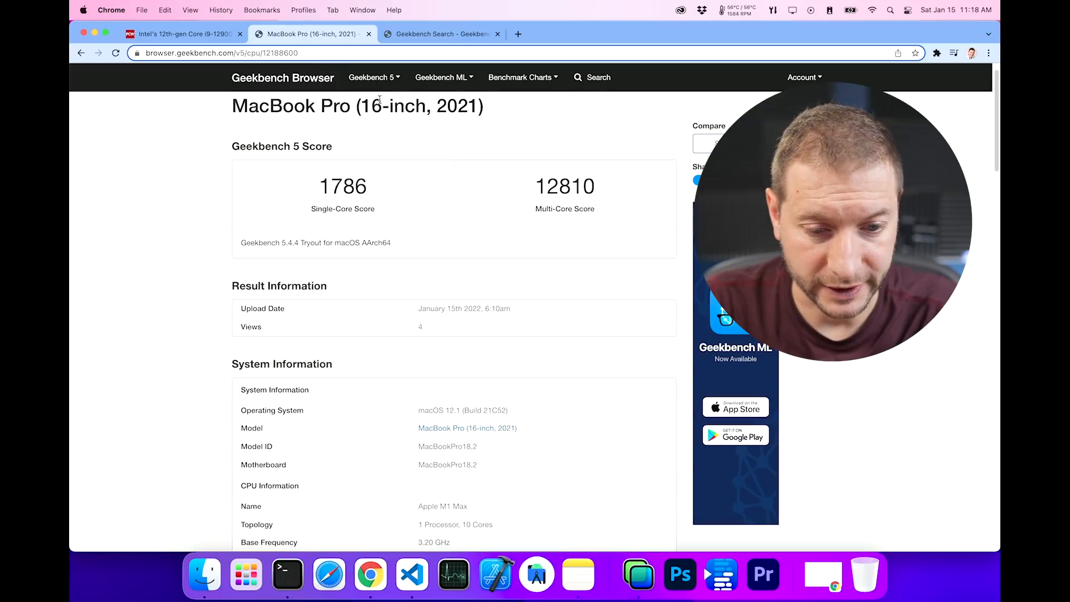
pyautogui.scroll(-3)
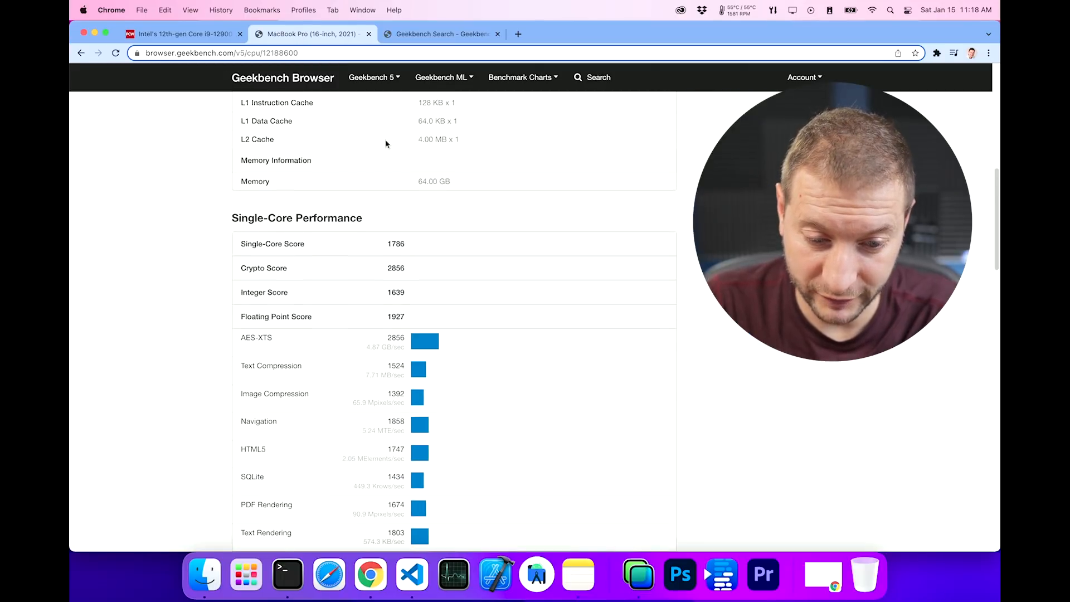
pyautogui.scroll(-3)
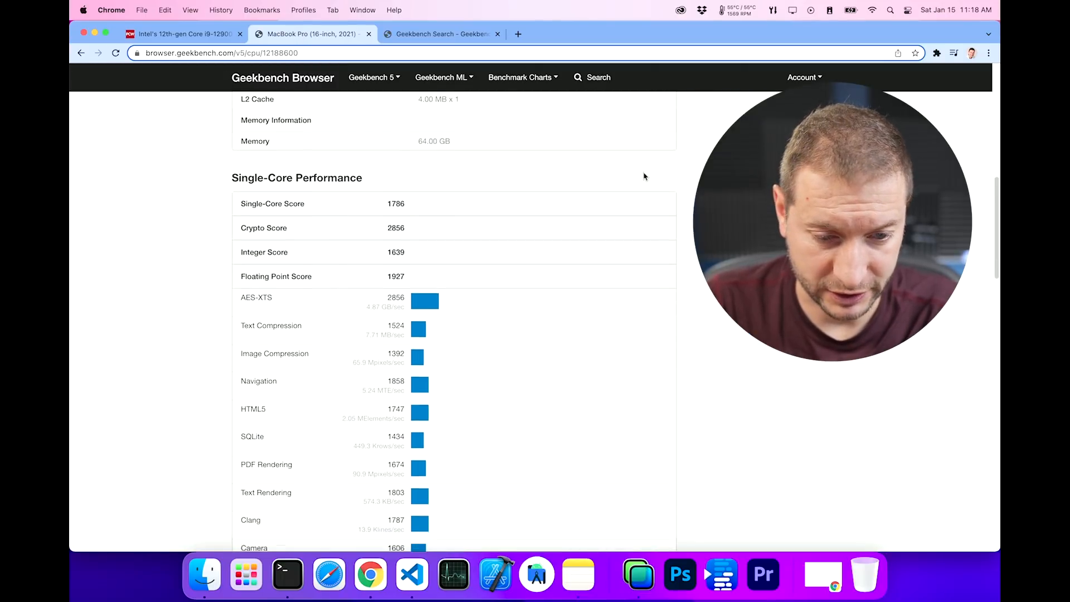
pyautogui.scroll(-3)
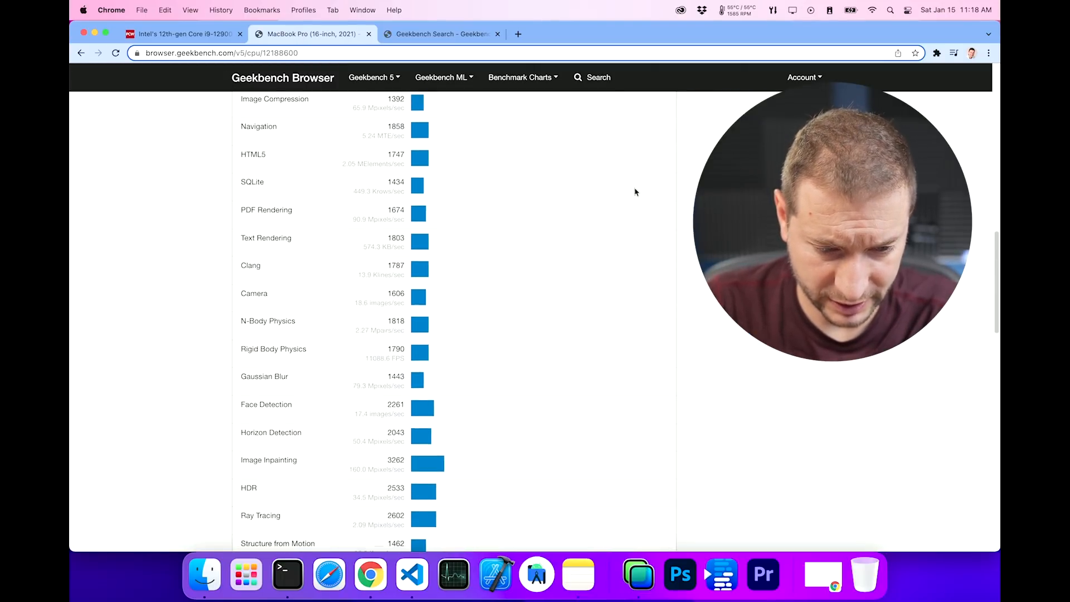
pyautogui.scroll(-3)
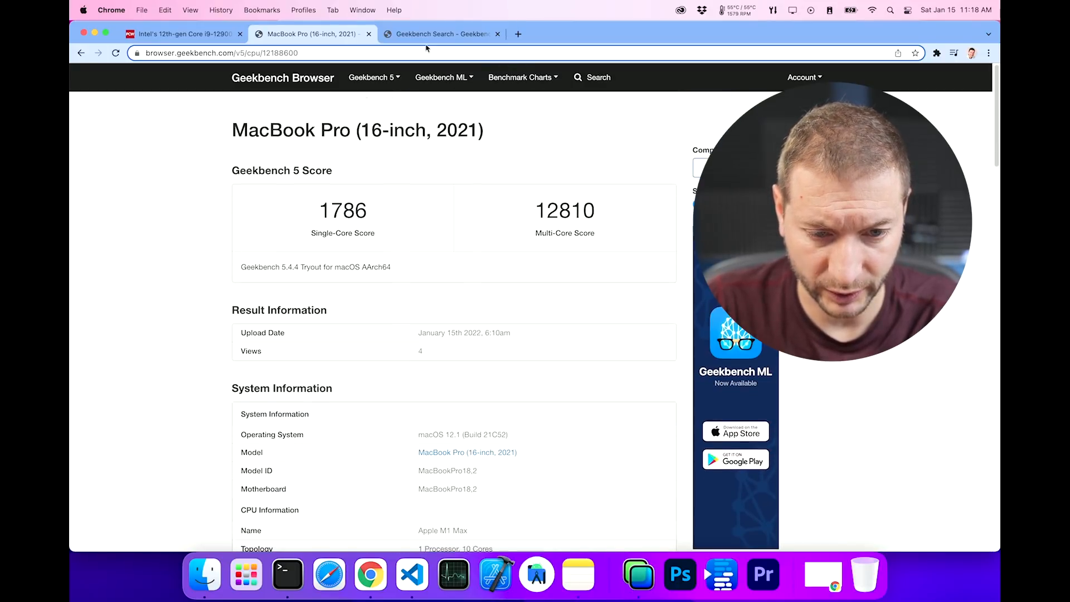
# Switch to the i9-12900HK Geekbench search and open the listed result
pyautogui.click(441, 33)
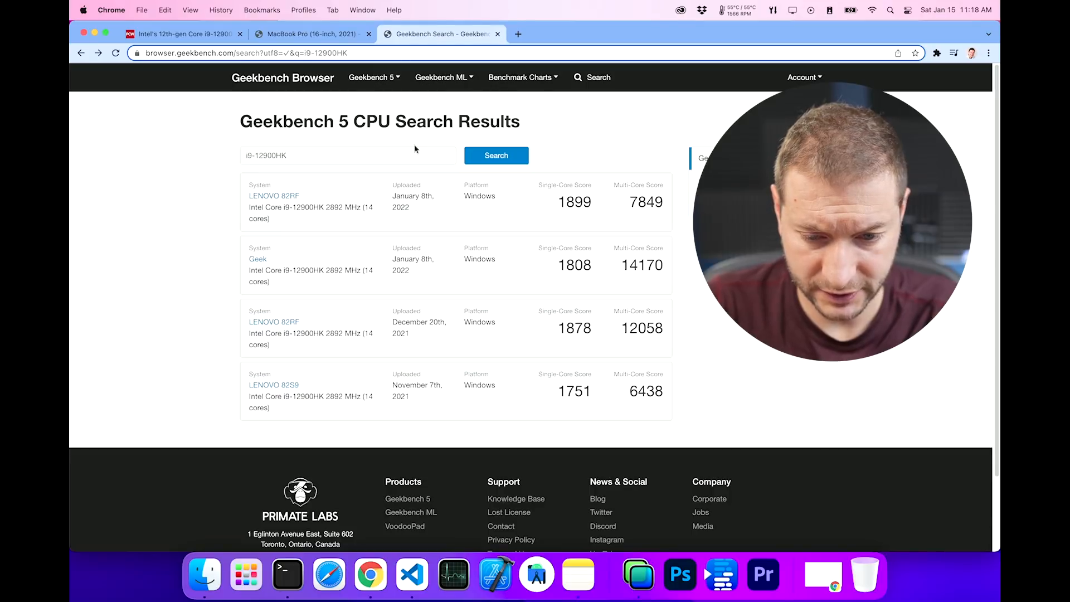
pyautogui.moveTo(647, 414)
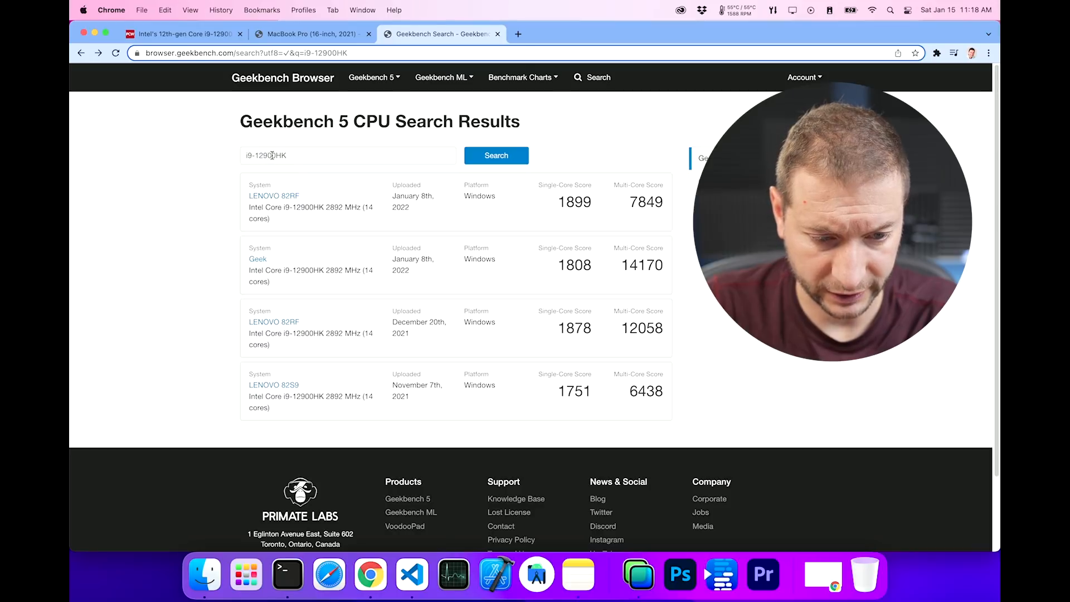
pyautogui.click(326, 160)
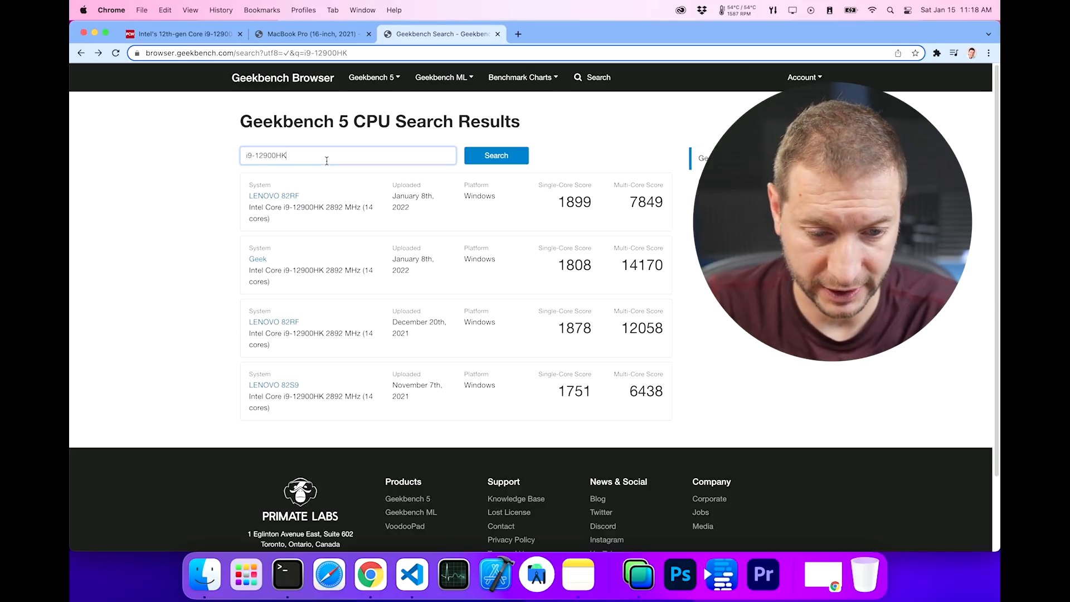
pyautogui.moveTo(628, 178)
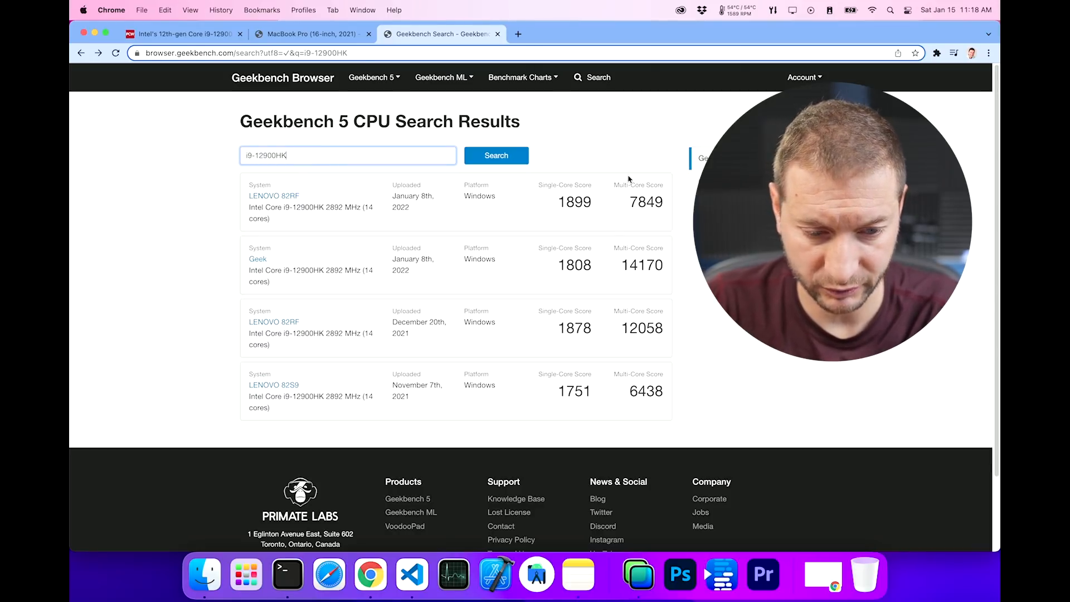
pyautogui.moveTo(624, 349)
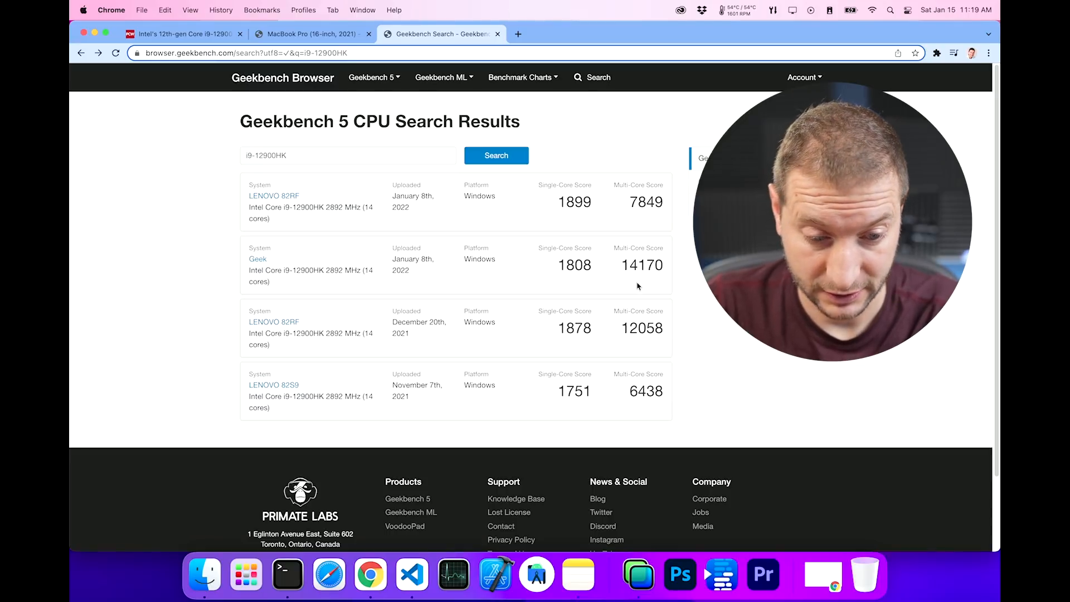
pyautogui.moveTo(610, 285)
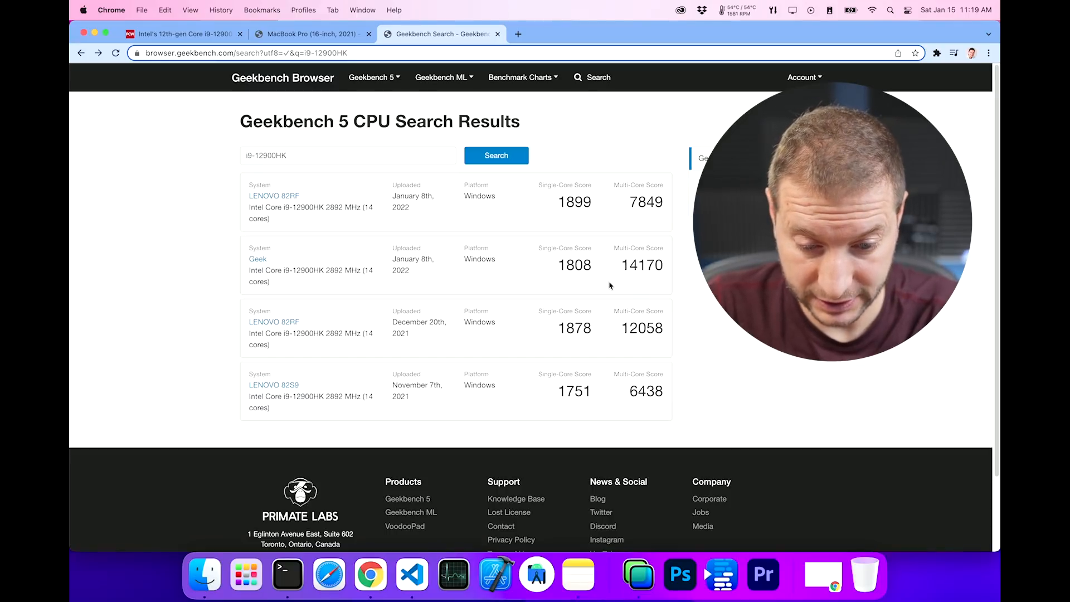
pyautogui.click(255, 258)
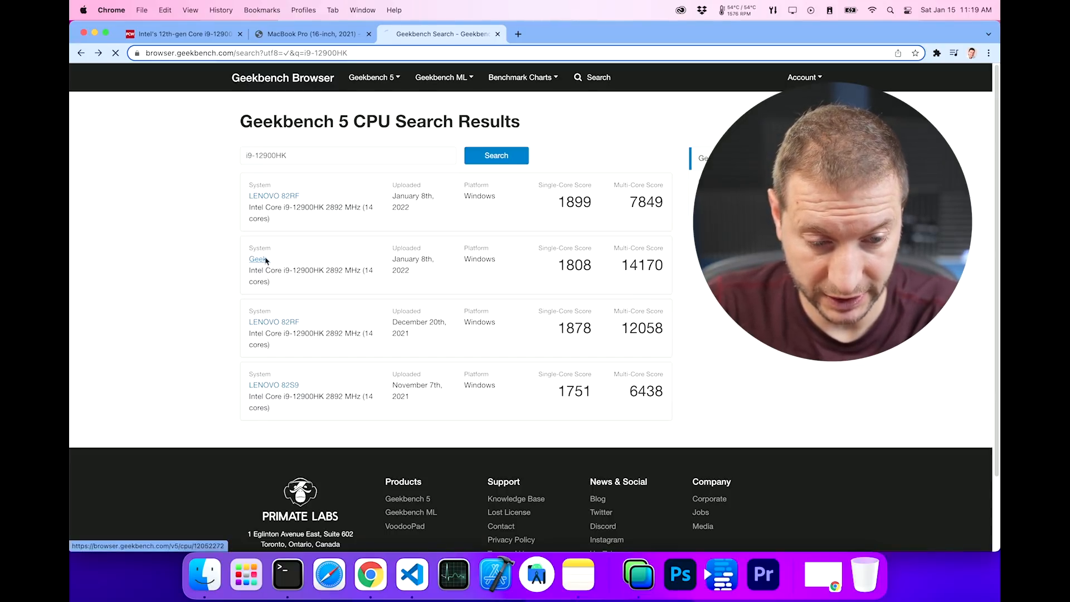
# Review the Lenovo 82RF i9-12900HK result's system info (1808/14170), then return to the MacBook Pro page
pyautogui.click(256, 259)
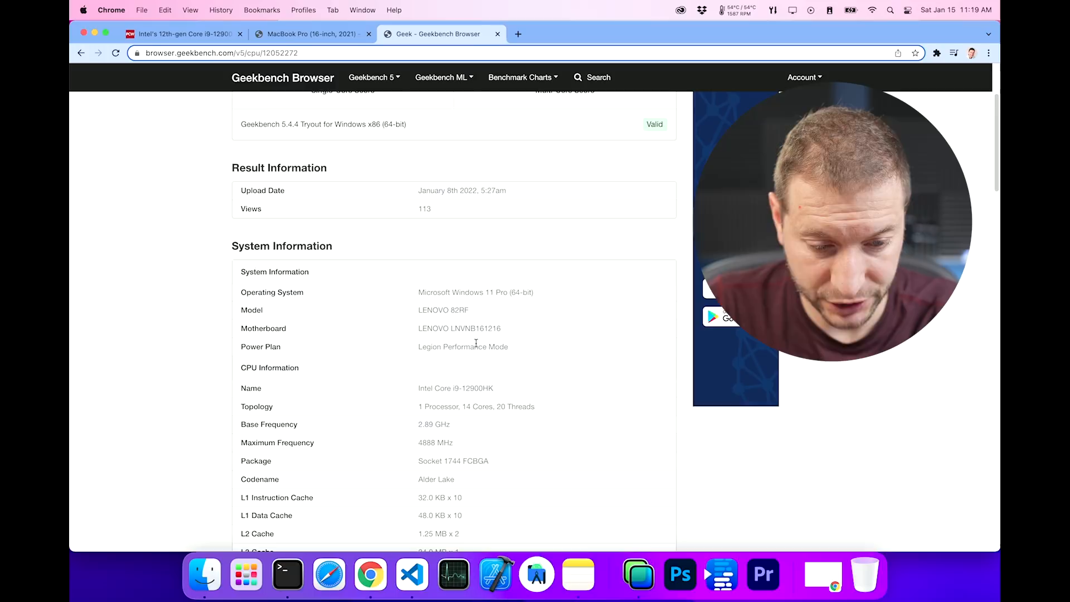
pyautogui.moveTo(509, 331)
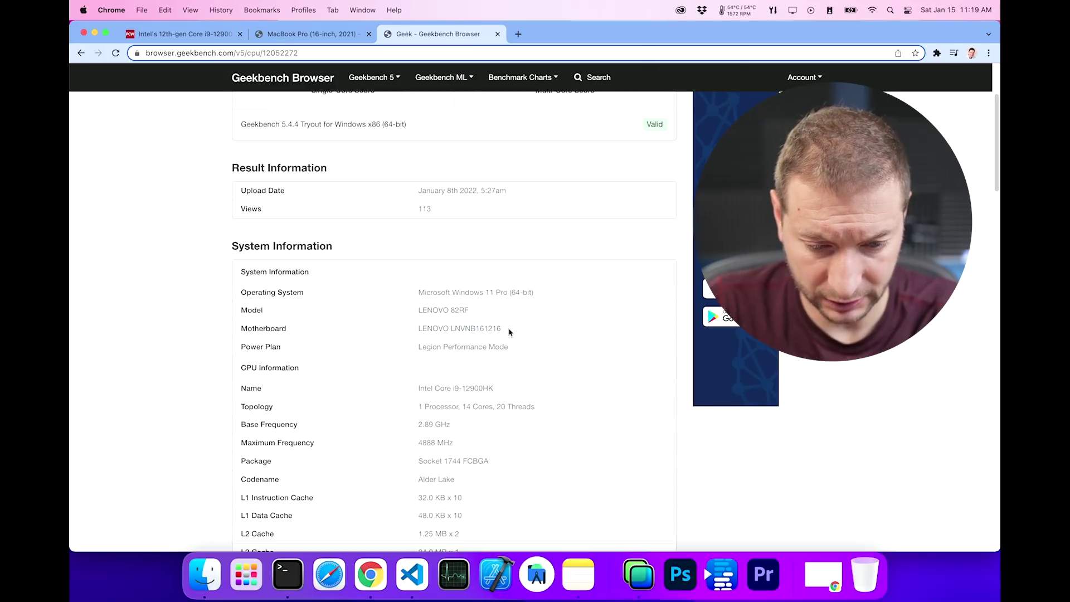
pyautogui.doubleClick(459, 310)
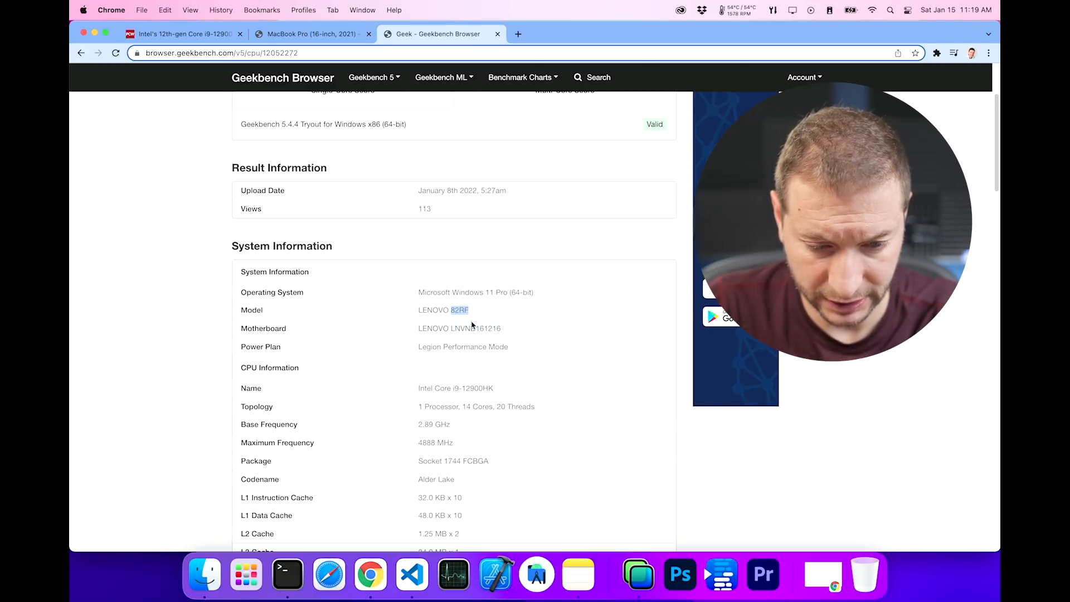
pyautogui.scroll(-3)
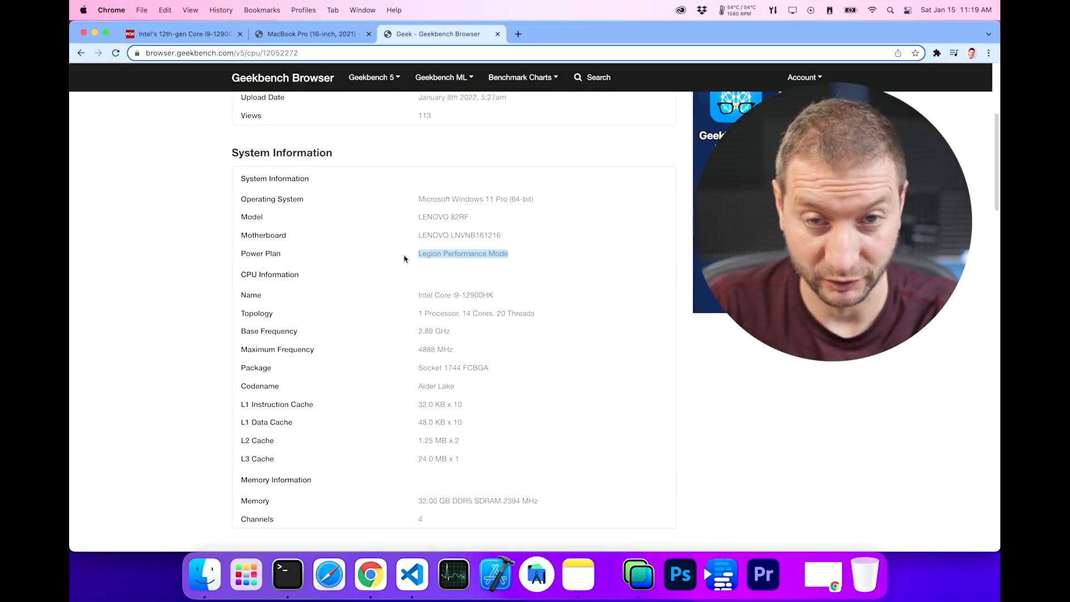
pyautogui.scroll(-3)
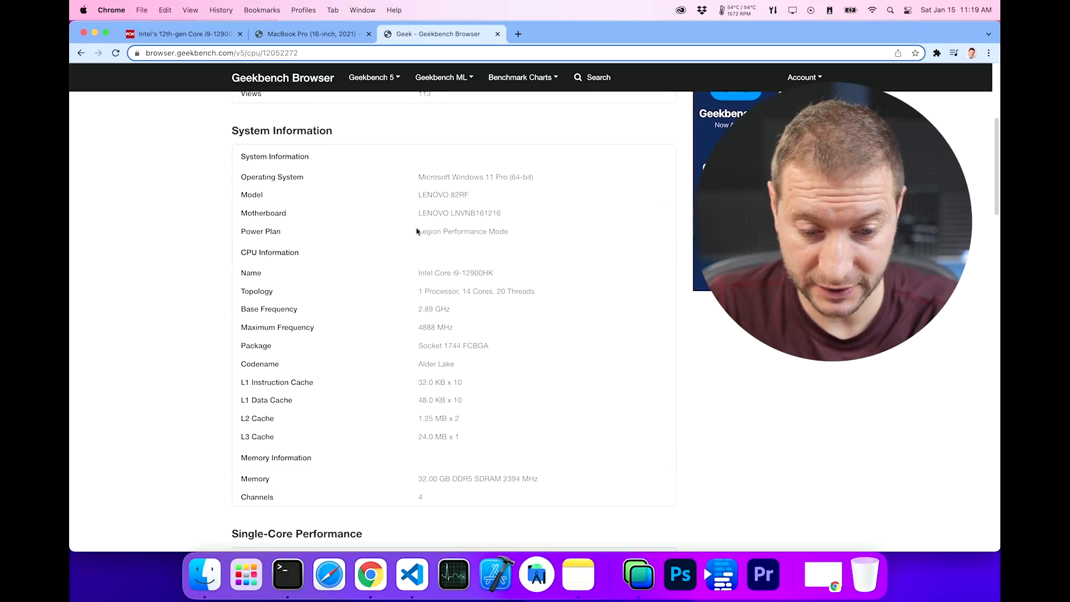
pyautogui.scroll(-3)
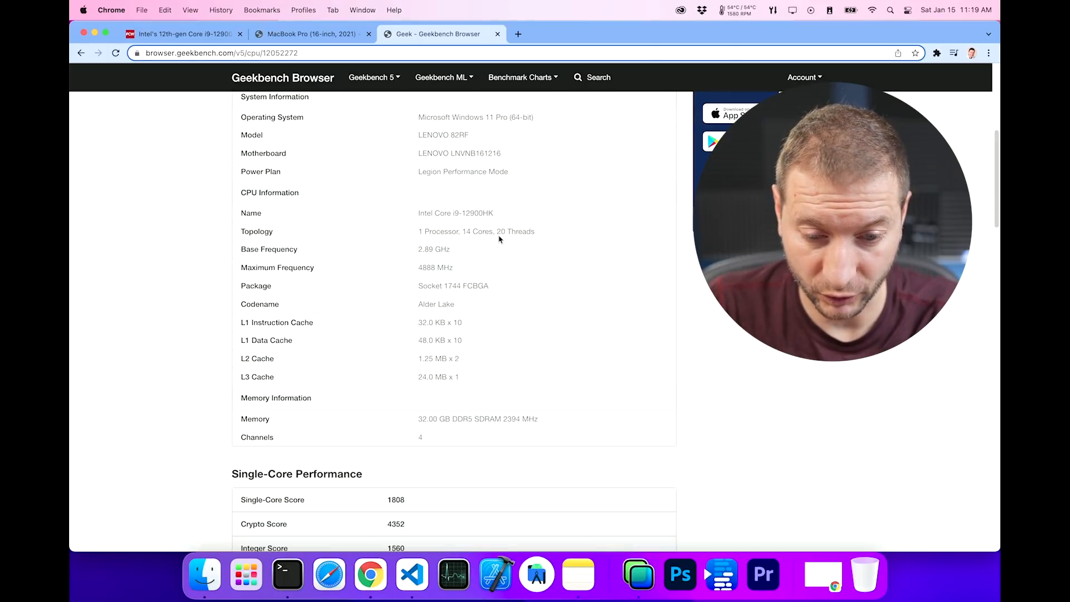
pyautogui.moveTo(538, 243)
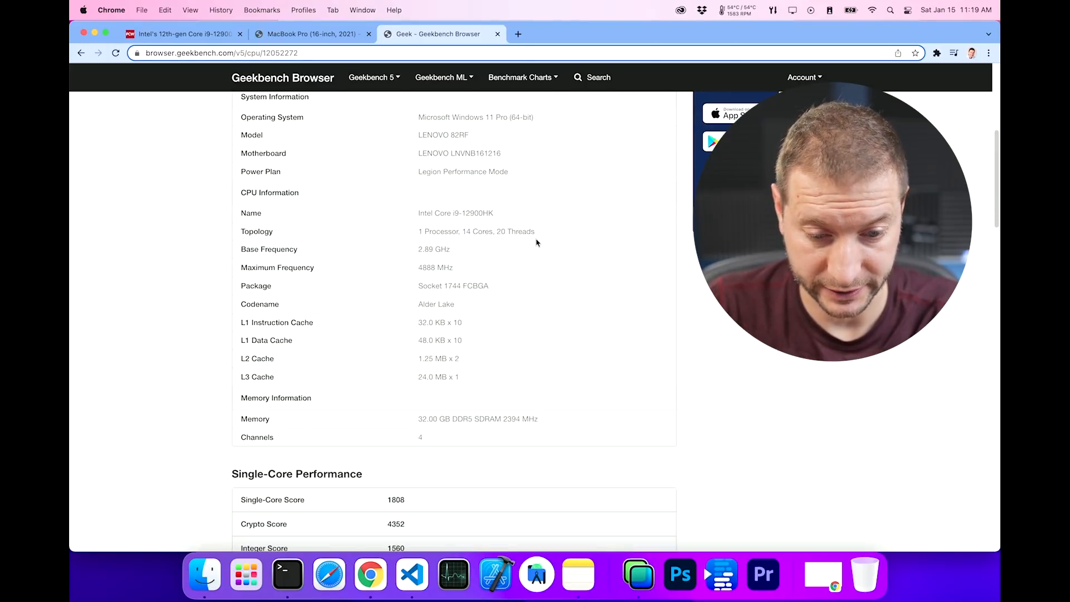
pyautogui.scroll(-3)
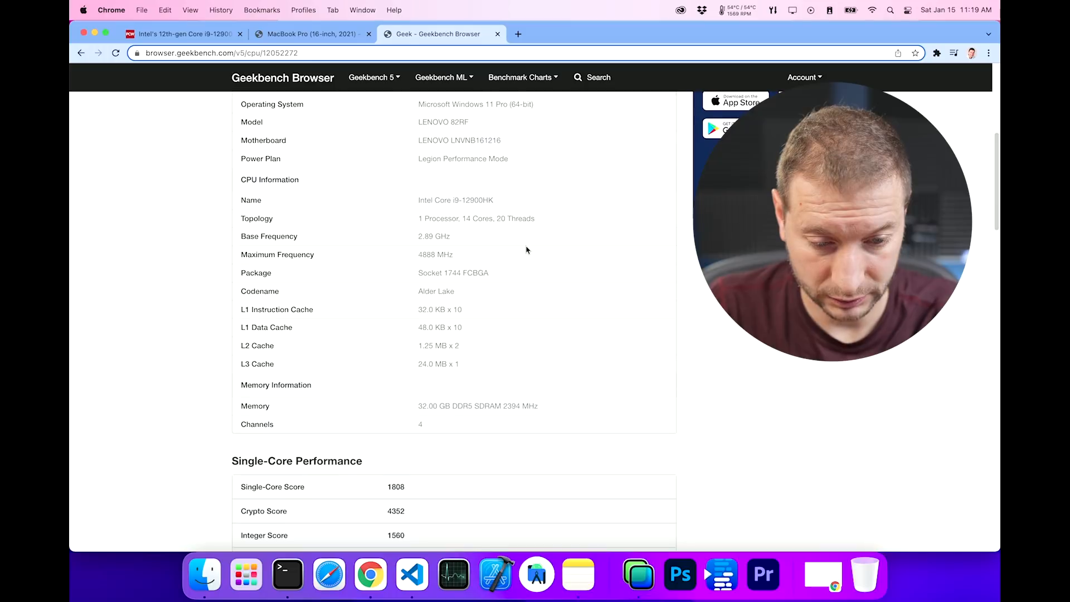
pyautogui.scroll(-3)
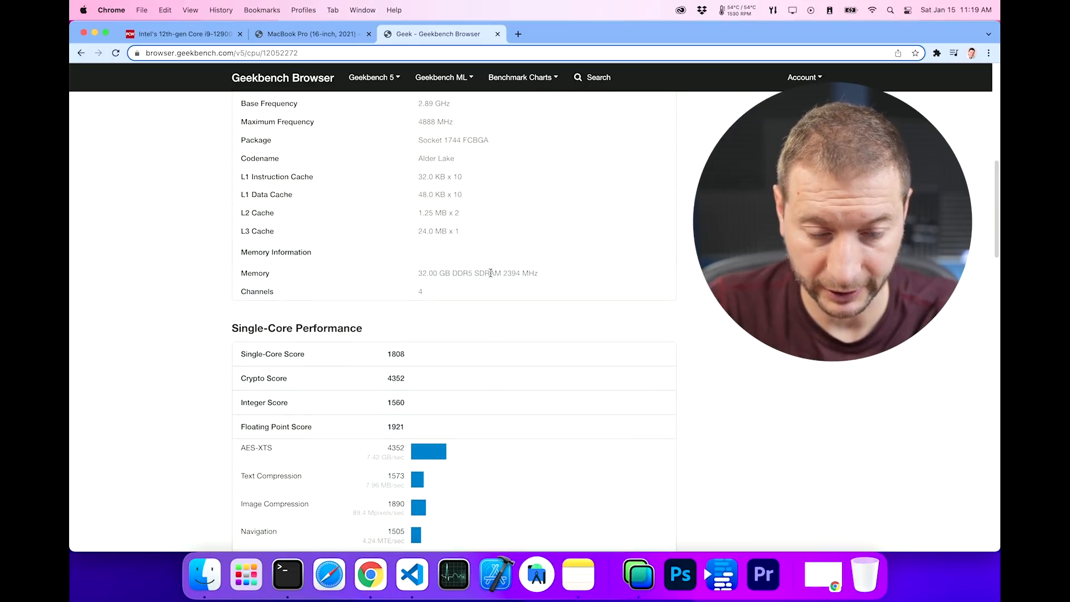
pyautogui.scroll(3)
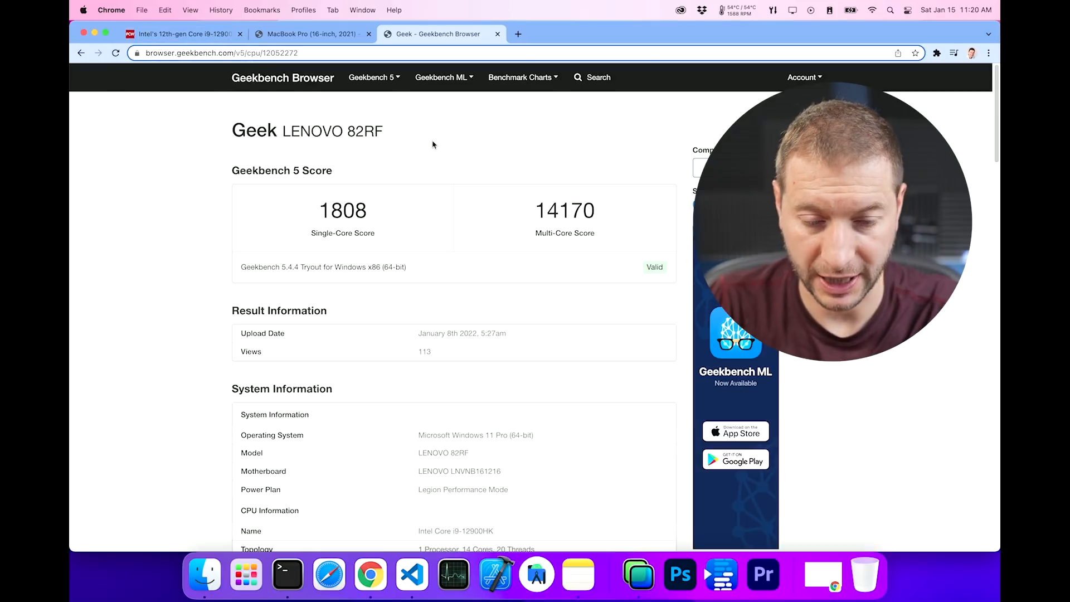
pyautogui.click(310, 34)
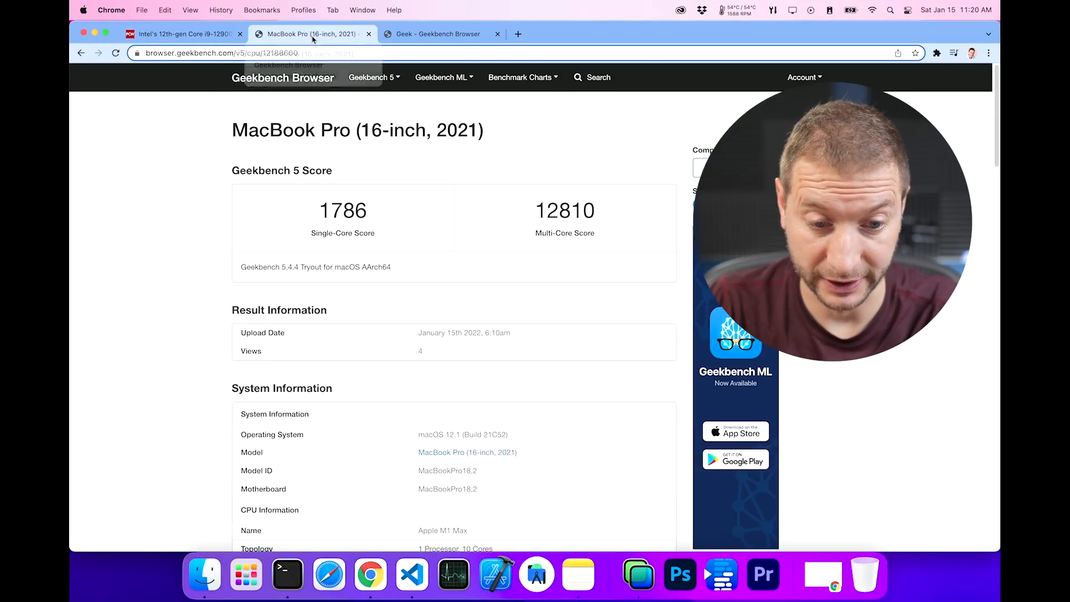
# Tile the MacBook Pro and Lenovo 82RF result pages in two Chrome windows side by side
pyautogui.click(436, 33)
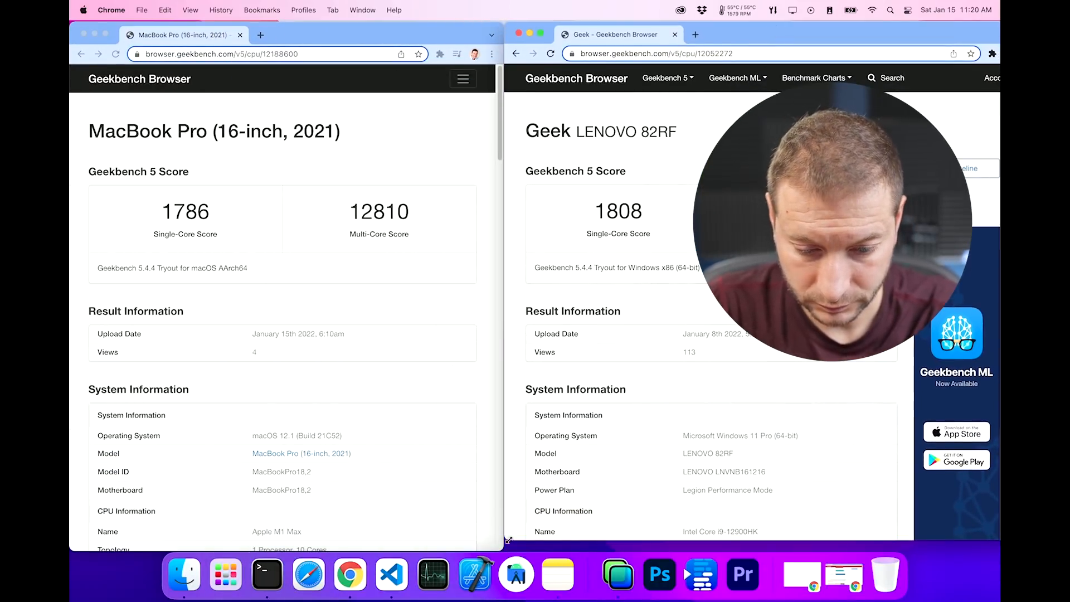
pyautogui.click(771, 10)
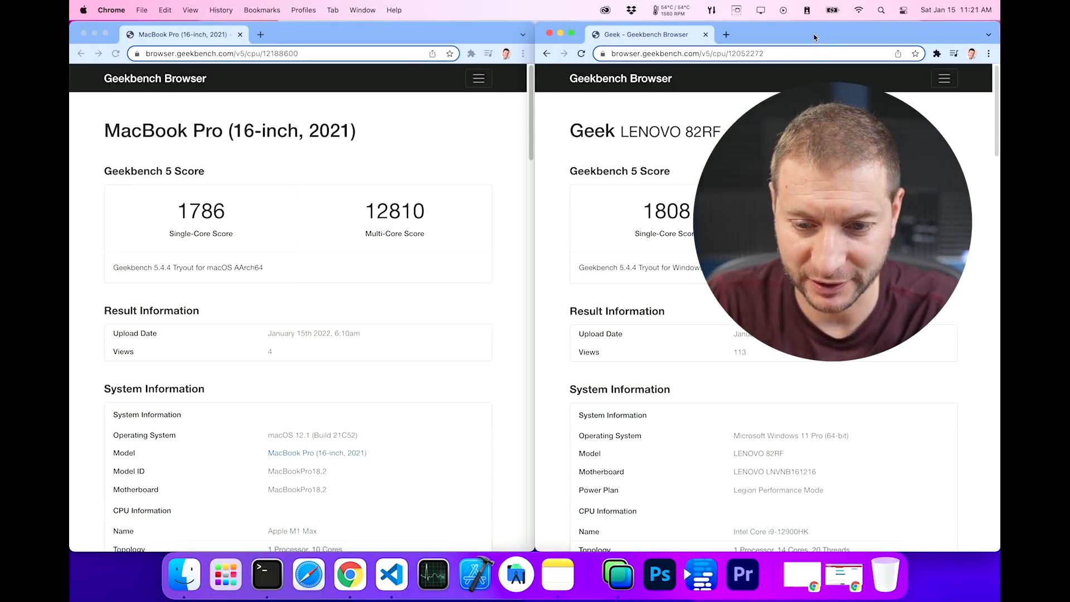
pyautogui.click(739, 10)
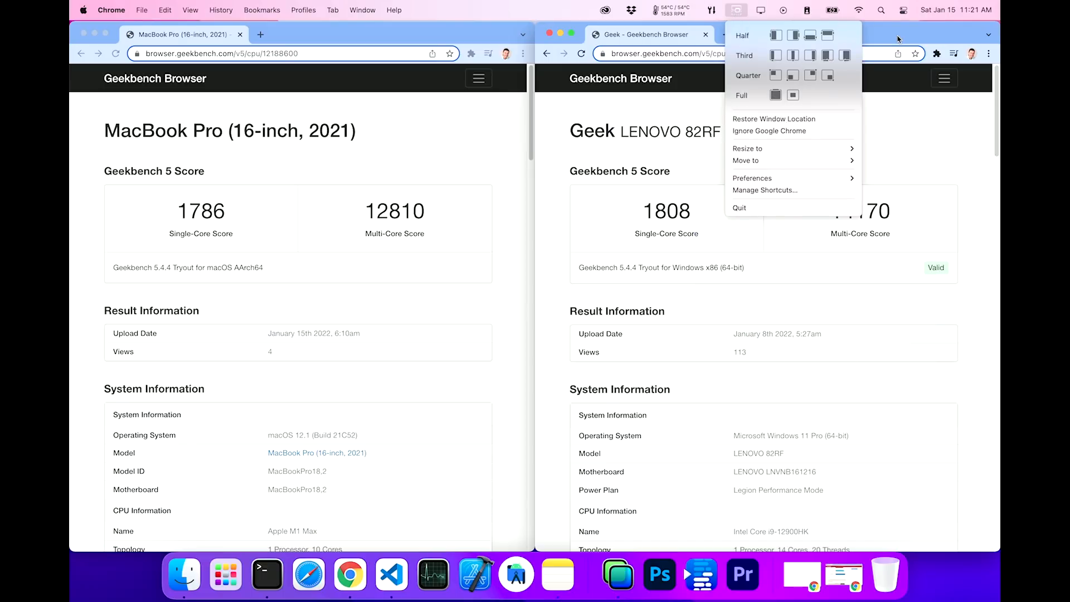
pyautogui.moveTo(895, 44)
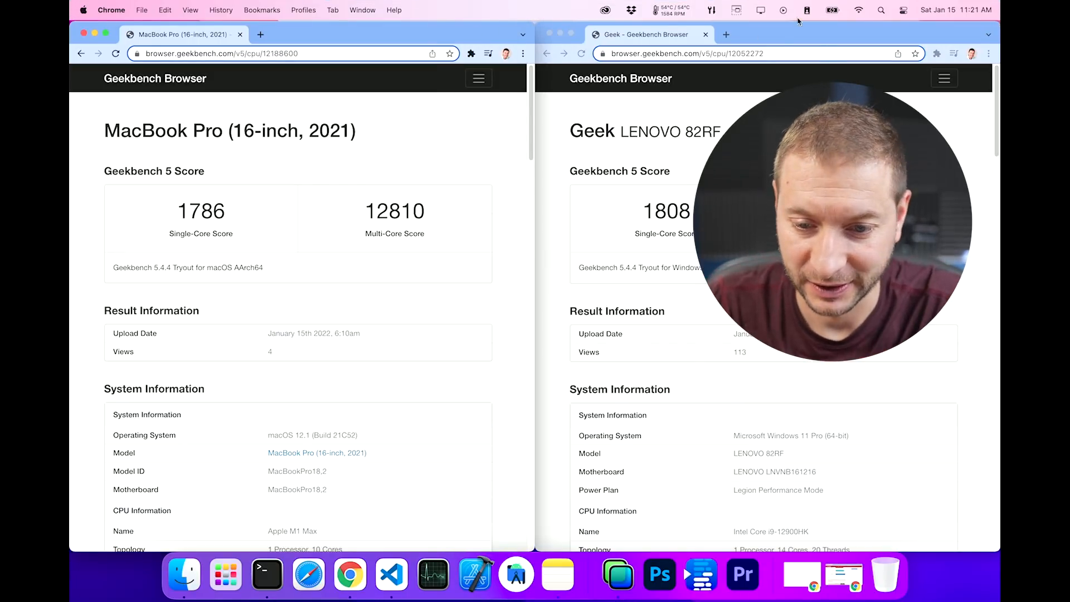
pyautogui.scroll(-3)
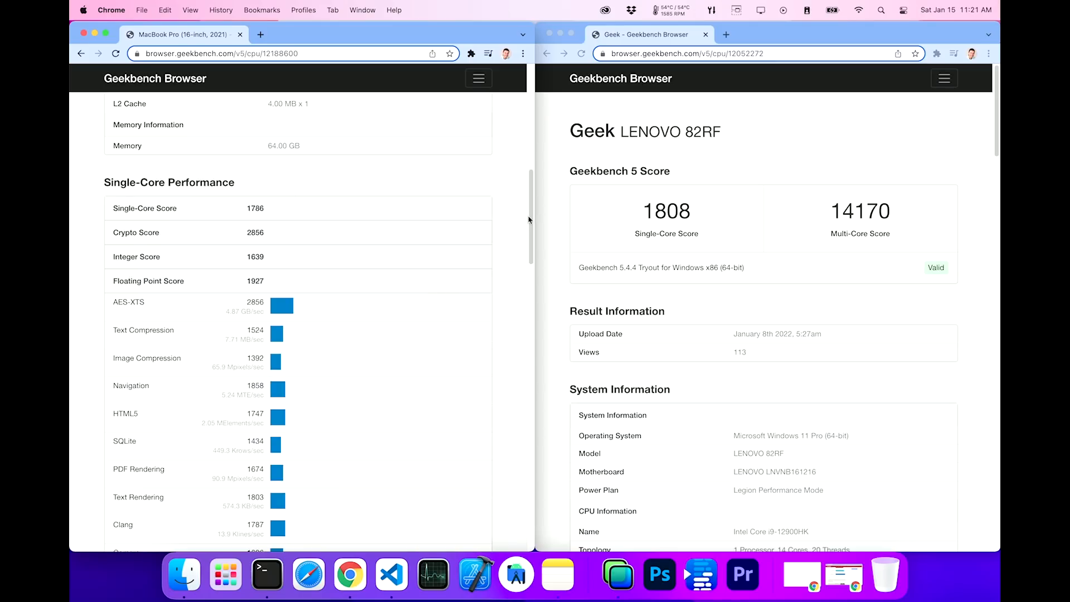
# Scroll both windows through the Single-Core Performance lists, the MacBook reaching its 12810 multi-core score
pyautogui.scroll(-3)
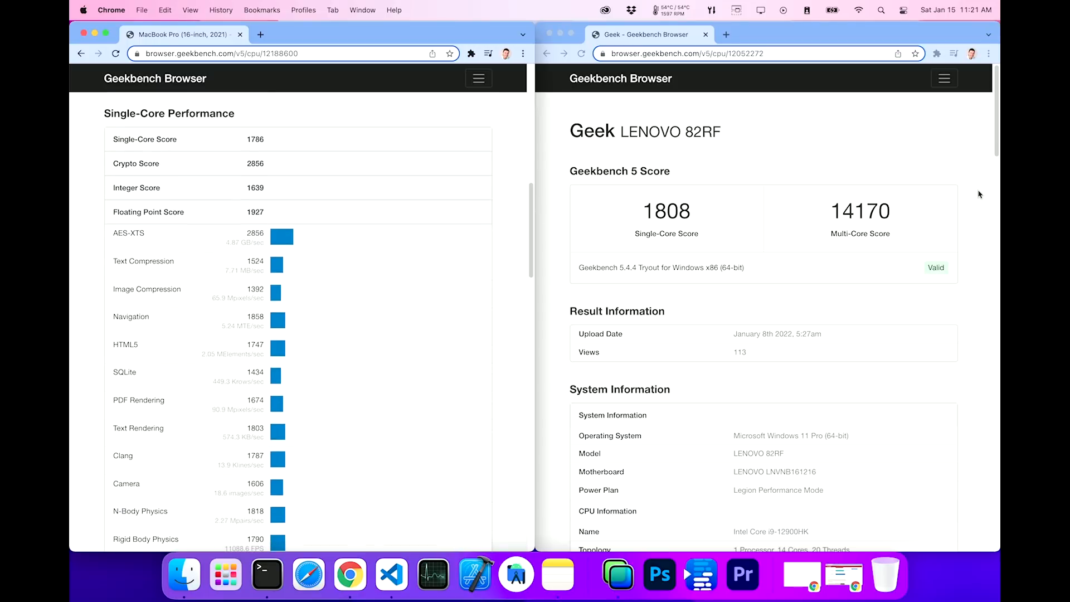
pyautogui.scroll(-3)
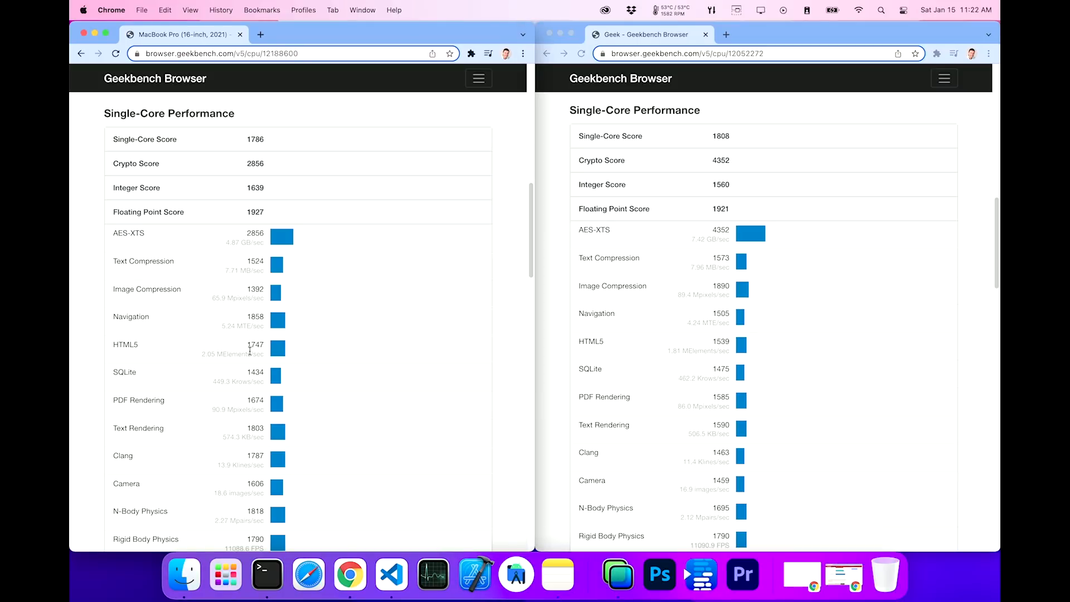
pyautogui.moveTo(635, 365)
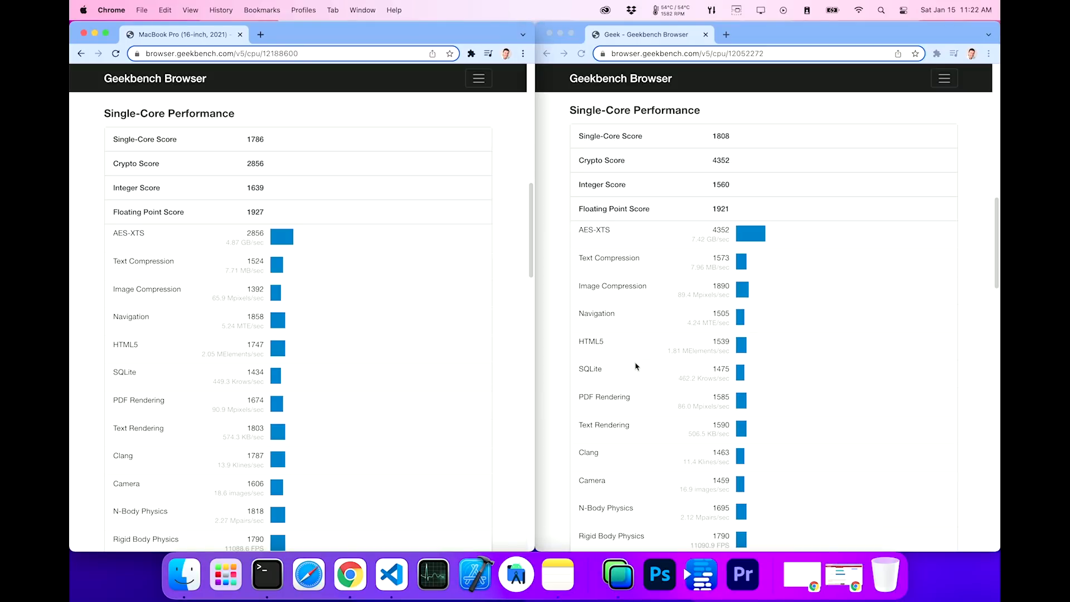
pyautogui.doubleClick(255, 455)
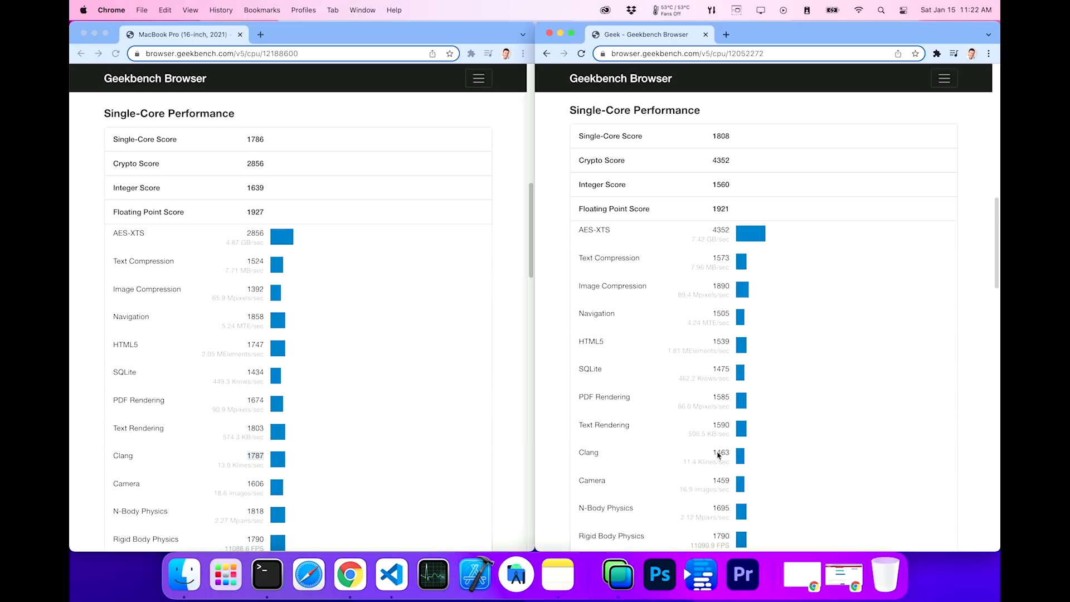
pyautogui.moveTo(708, 458)
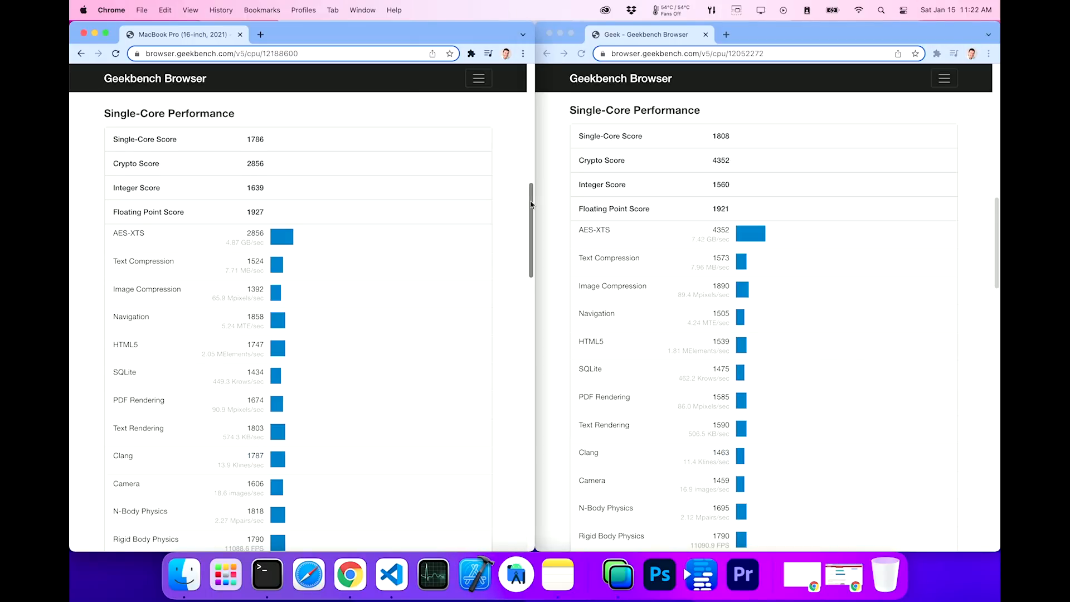
pyautogui.scroll(-3)
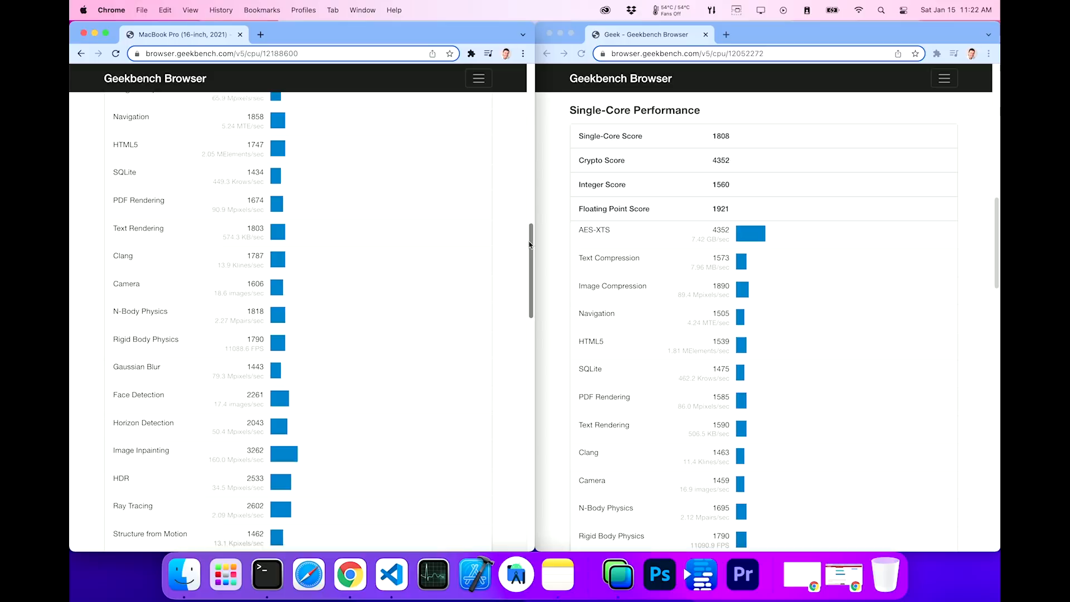
pyautogui.scroll(-3)
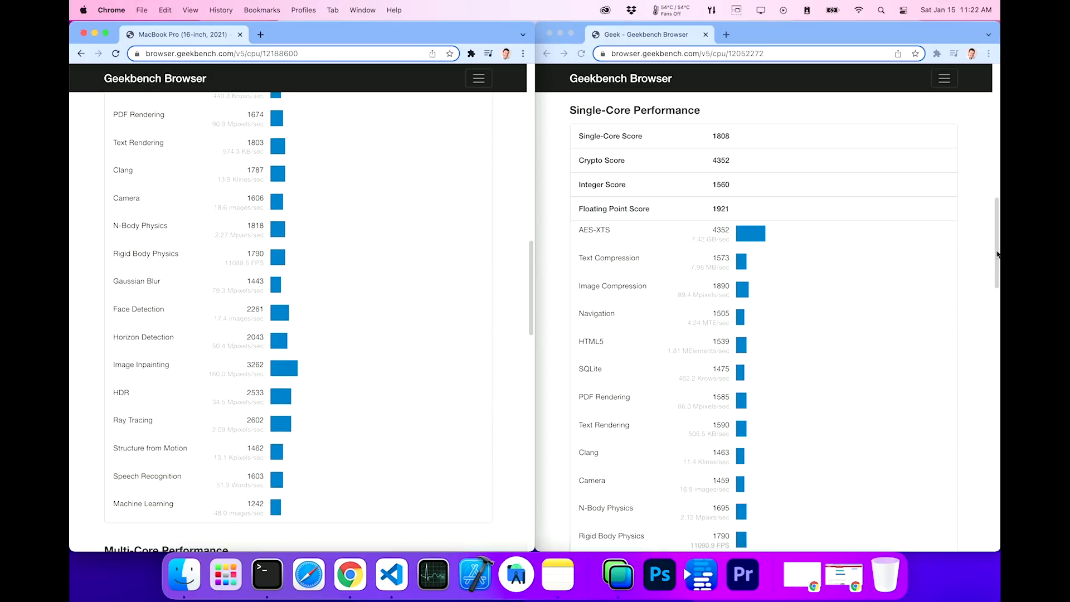
pyautogui.scroll(-3)
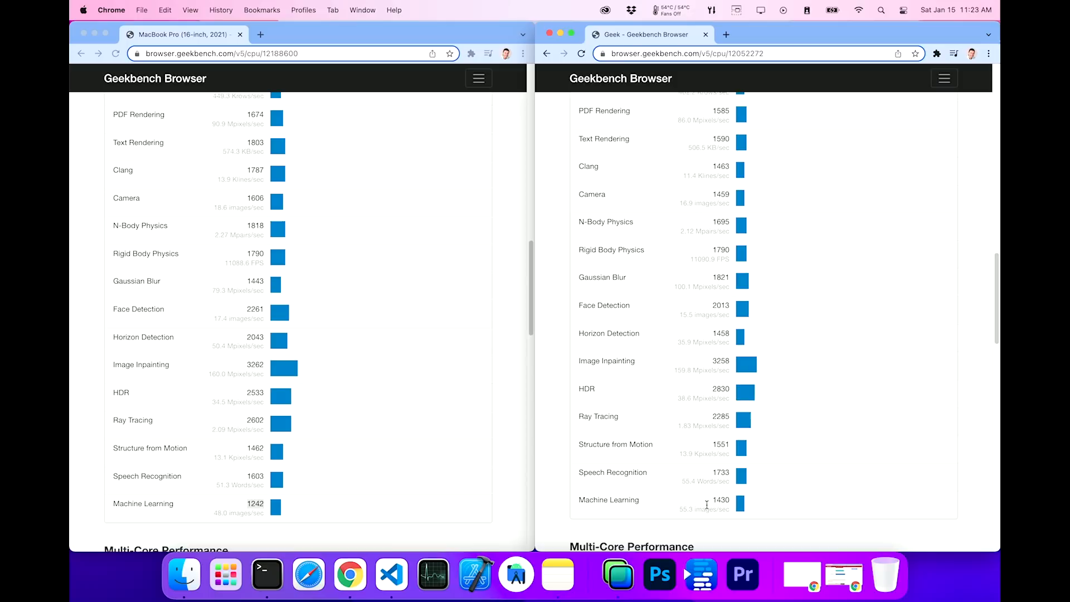
pyautogui.scroll(-3)
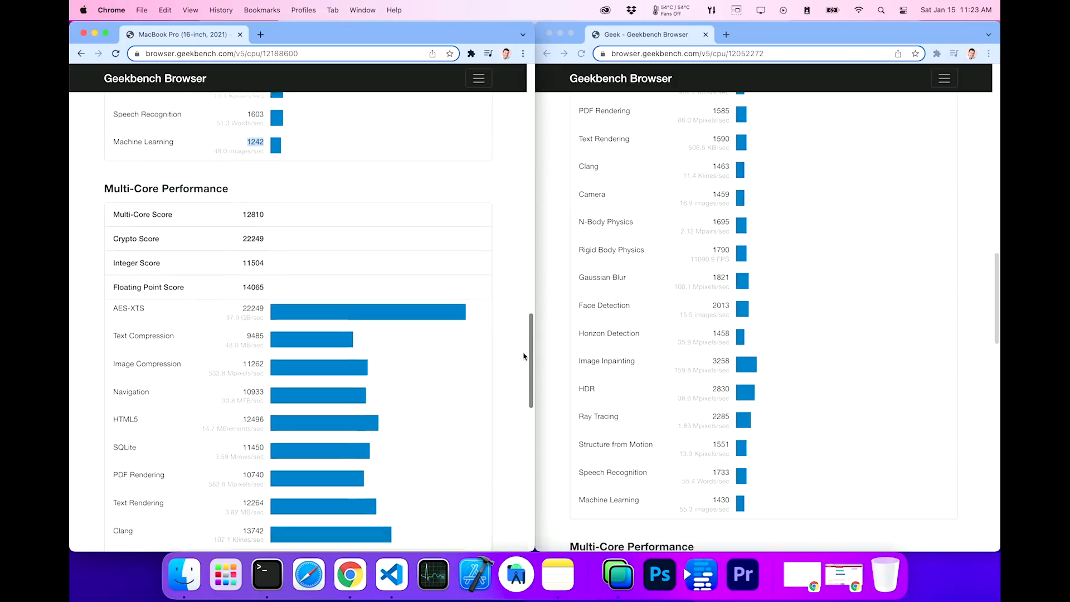
# Scroll both Multi-Core lists to Machine Learning, highlighting the MacBook's HTML5 12496 and ML 8037 versus 6504
pyautogui.scroll(-3)
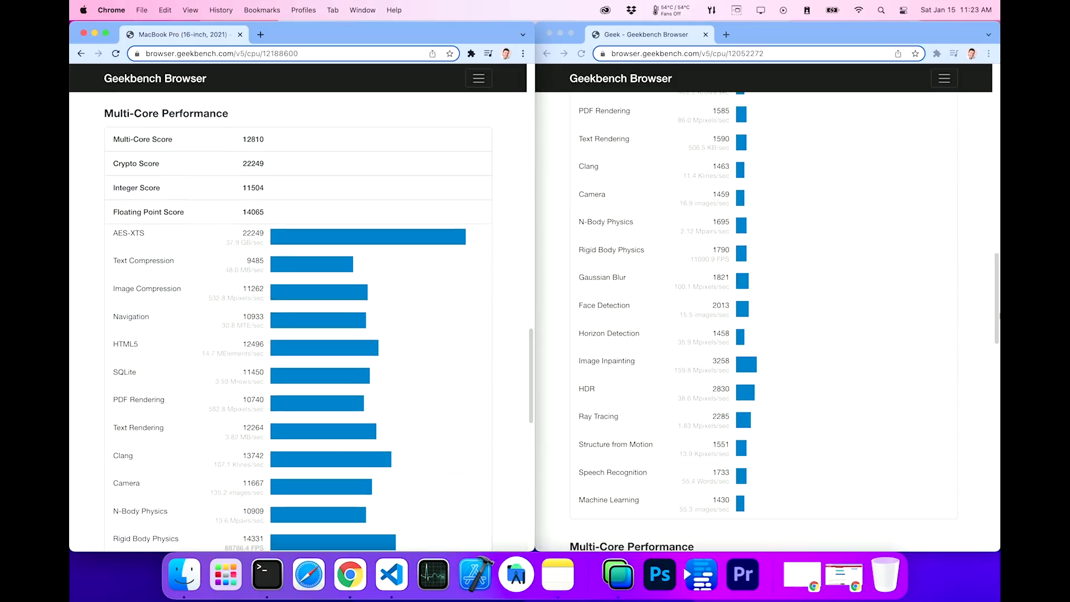
pyautogui.scroll(-3)
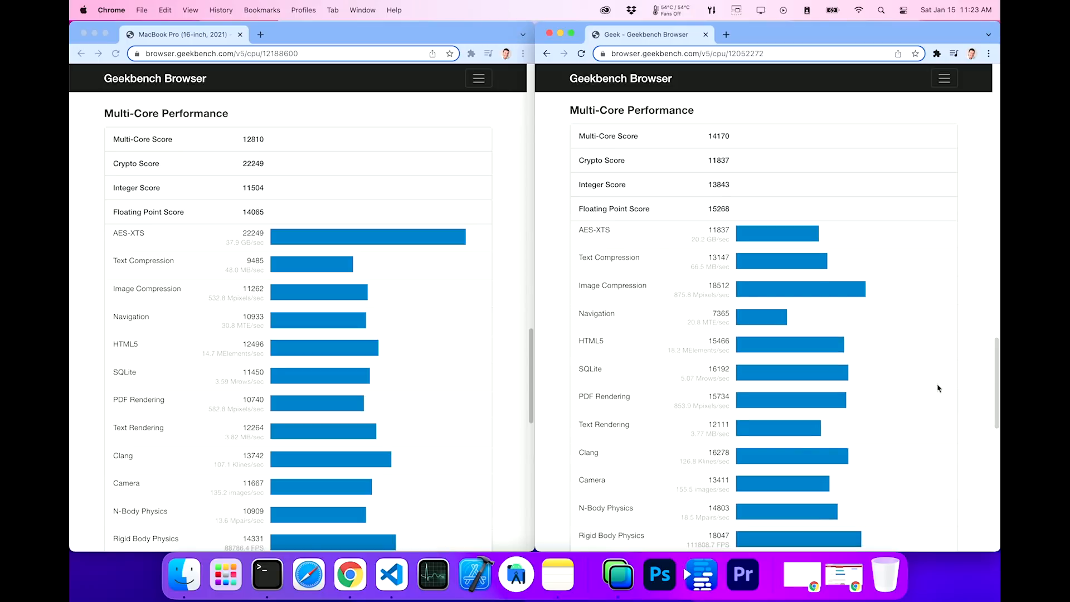
pyautogui.moveTo(237, 356)
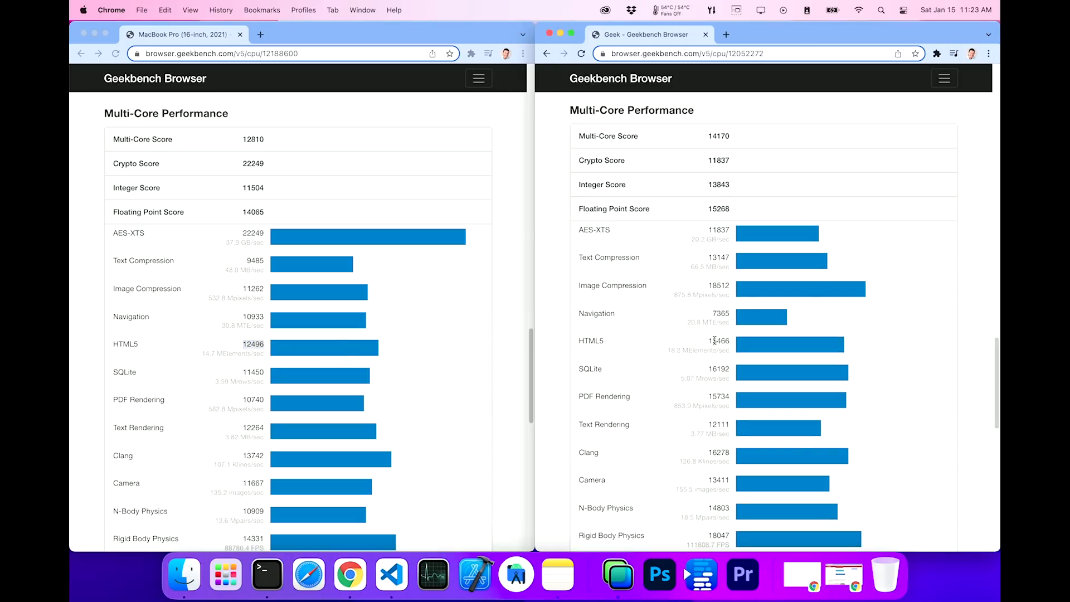
pyautogui.doubleClick(718, 341)
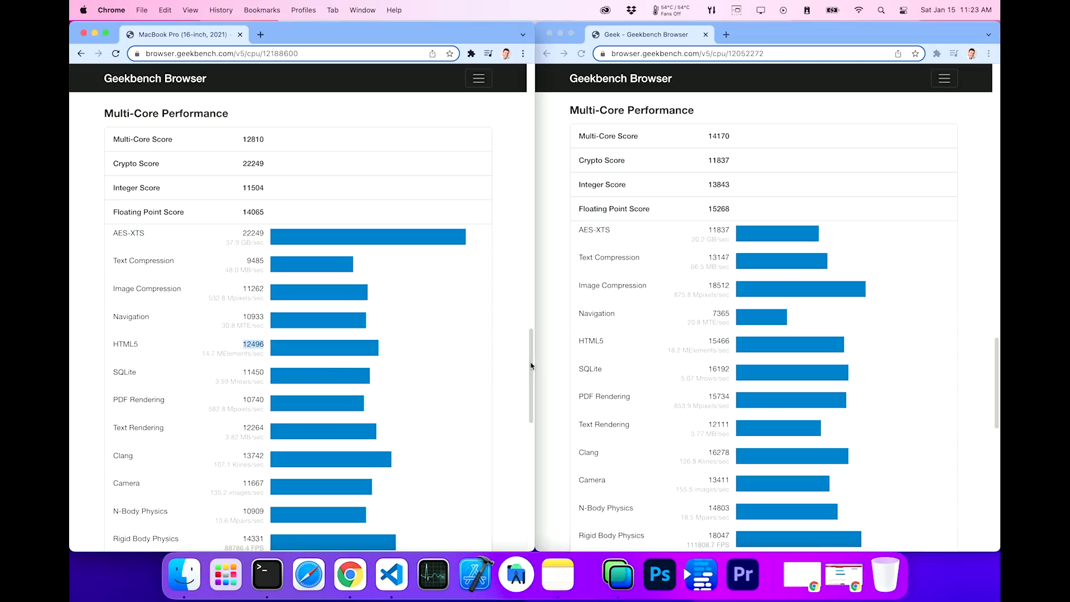
pyautogui.scroll(-3)
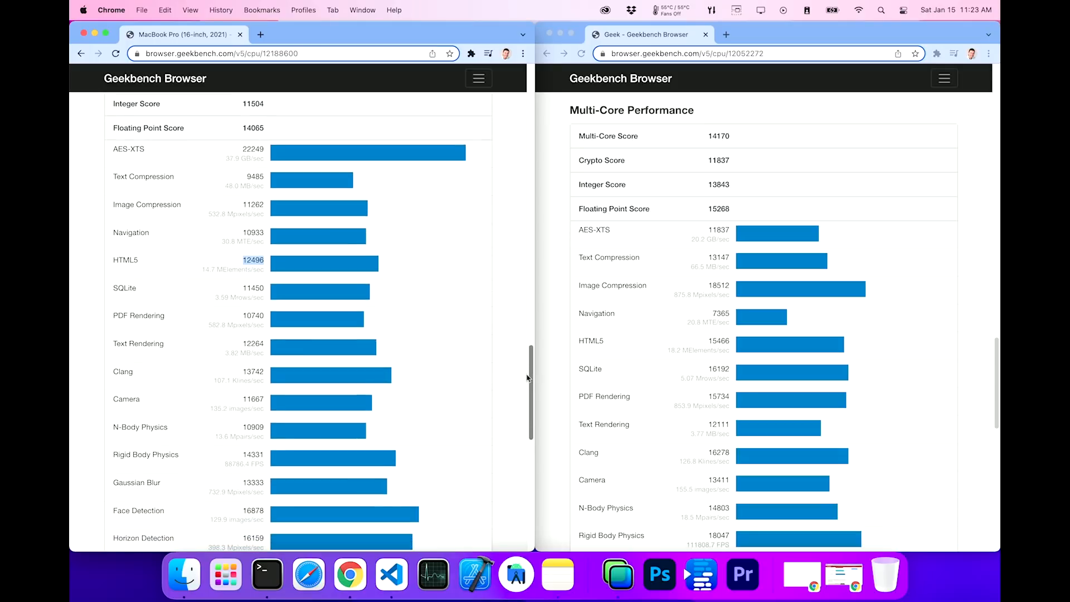
pyautogui.scroll(-3)
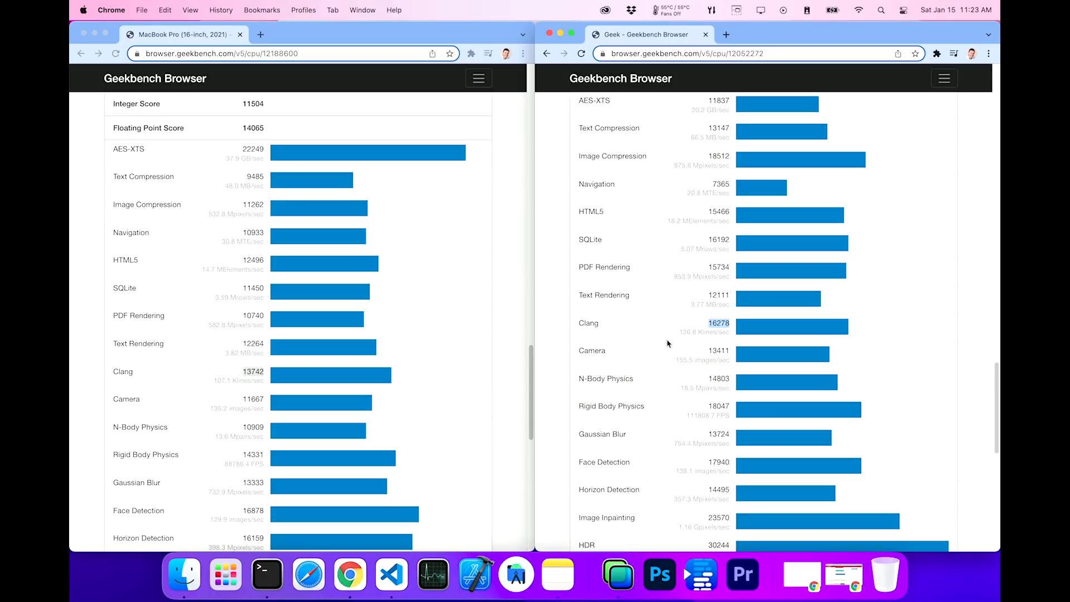
pyautogui.scroll(-3)
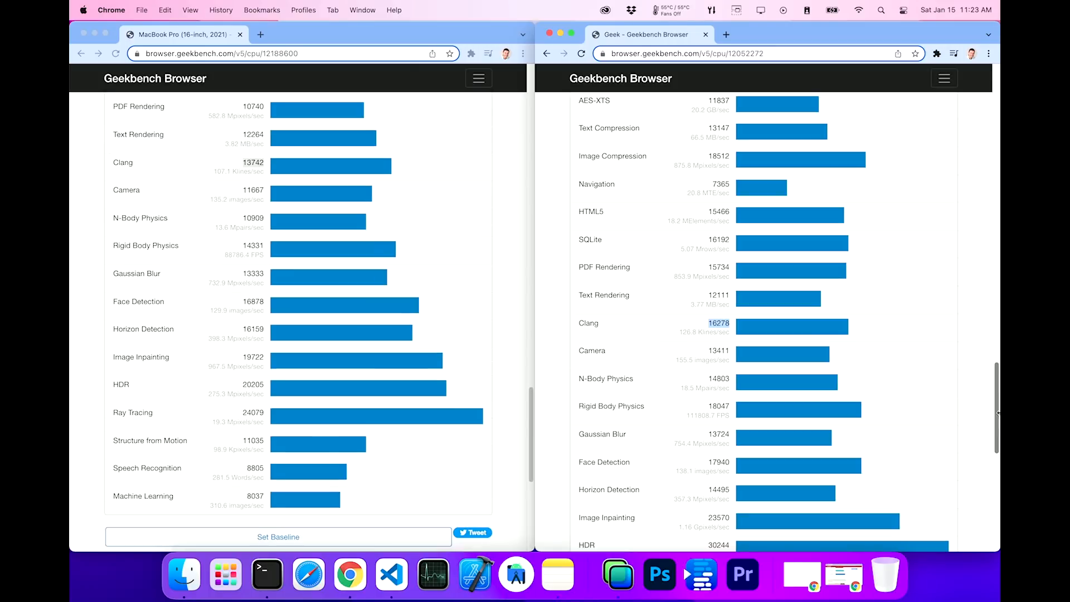
pyautogui.scroll(-3)
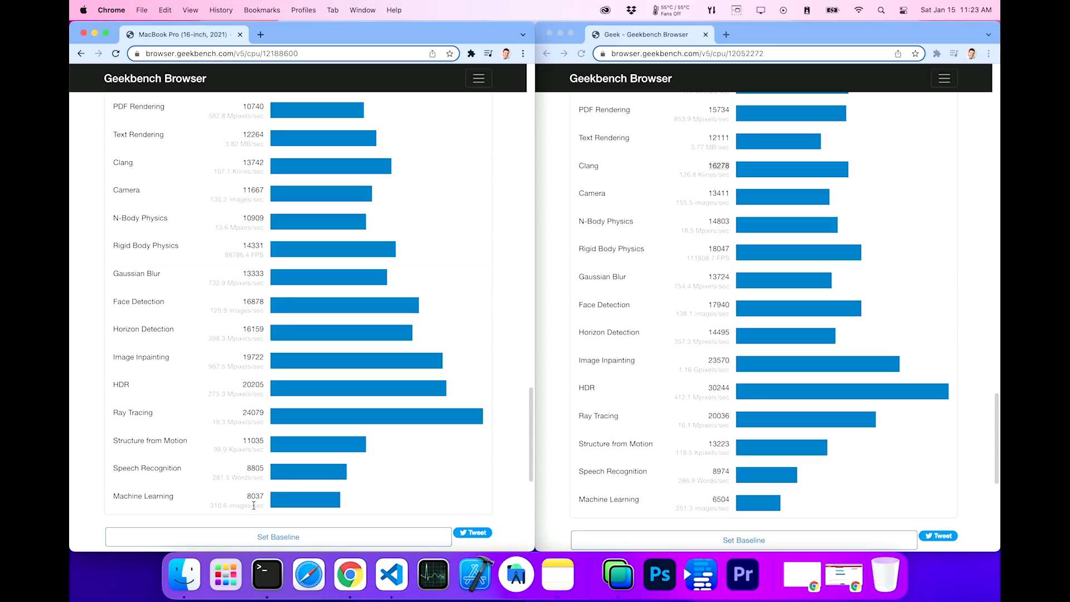
pyautogui.doubleClick(254, 496)
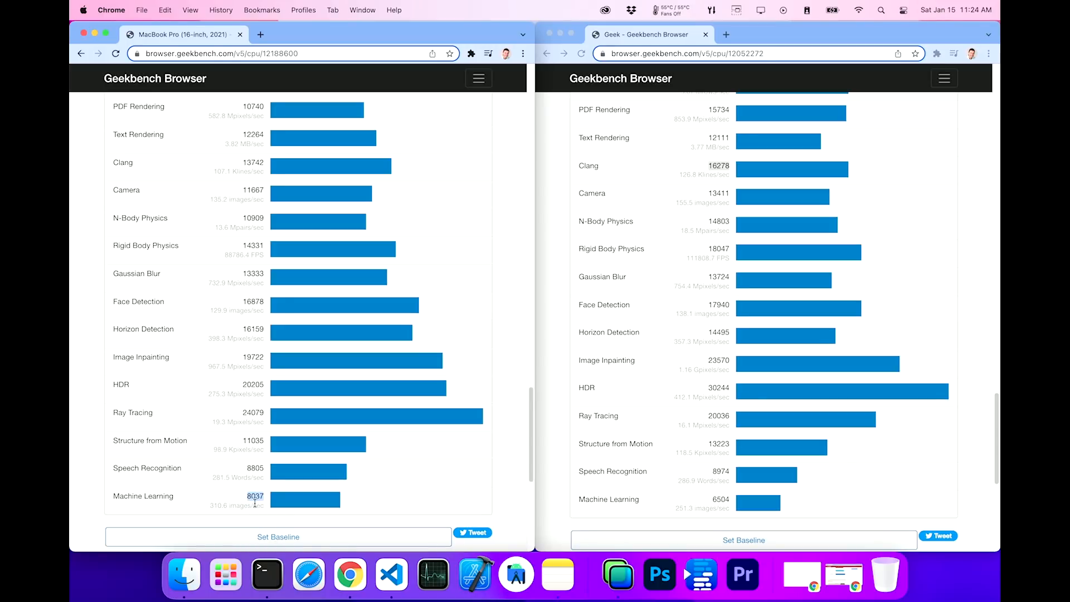